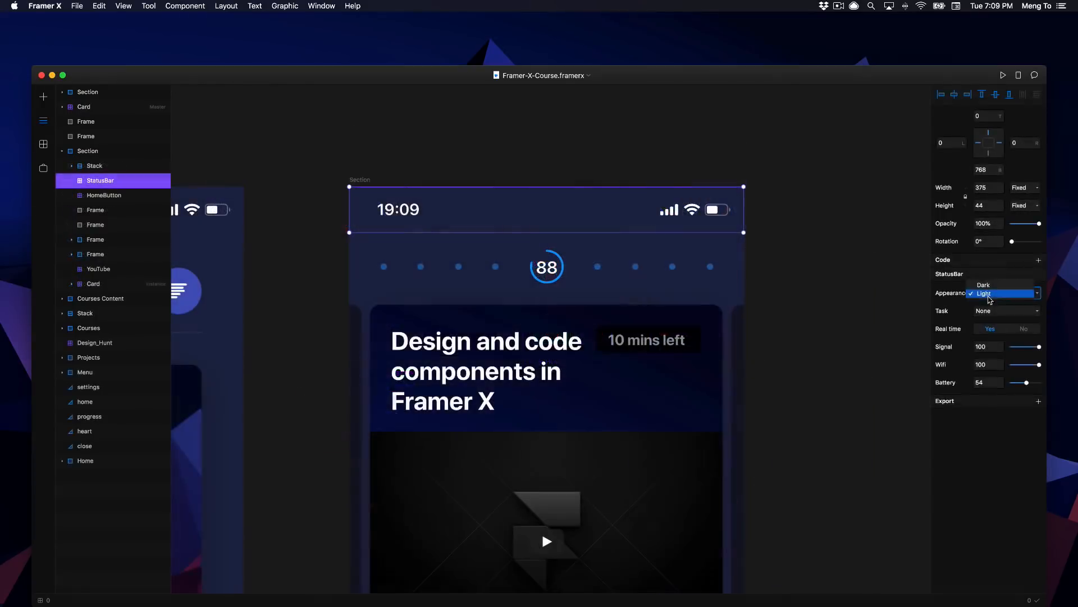
- Switch the StatusBar appearance to Dark, then back to Light, and head to the Store
{"action": "left_click", "coordinate": [984, 285]}
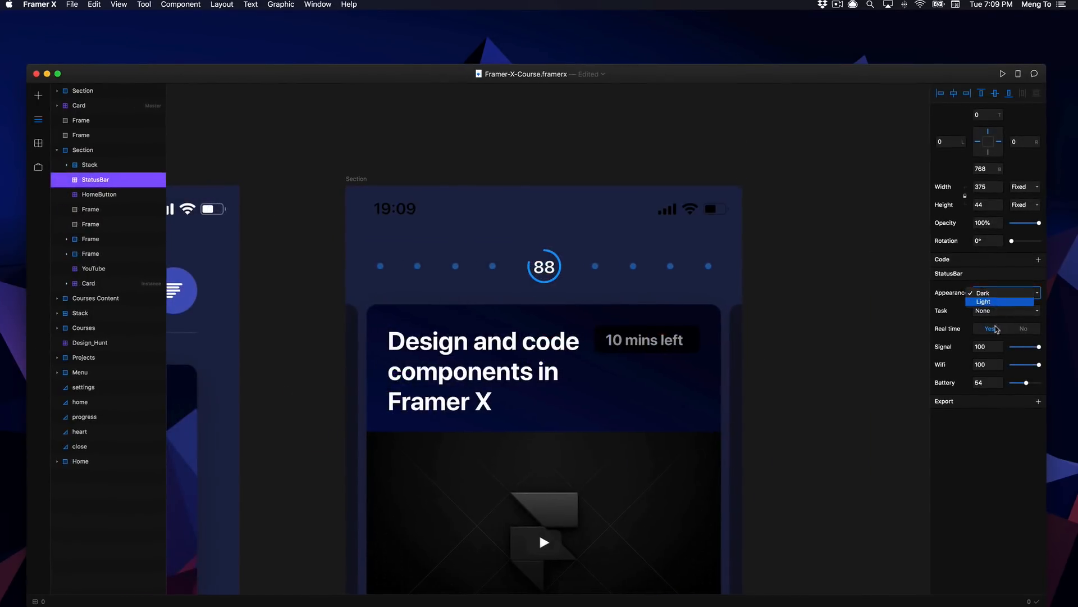
{"action": "left_click", "coordinate": [984, 301]}
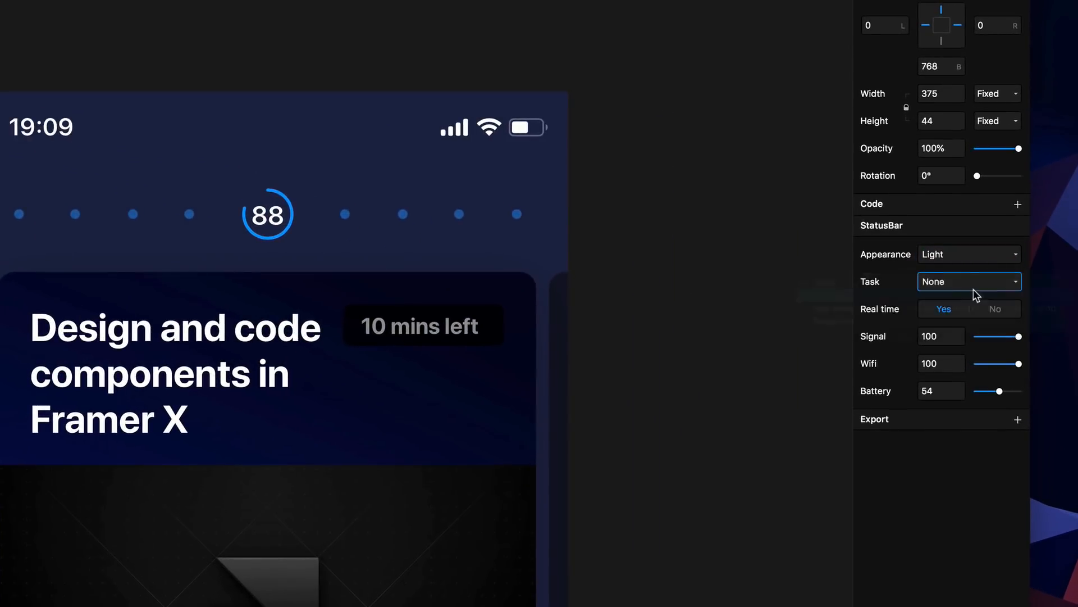
{"action": "left_click", "coordinate": [969, 280]}
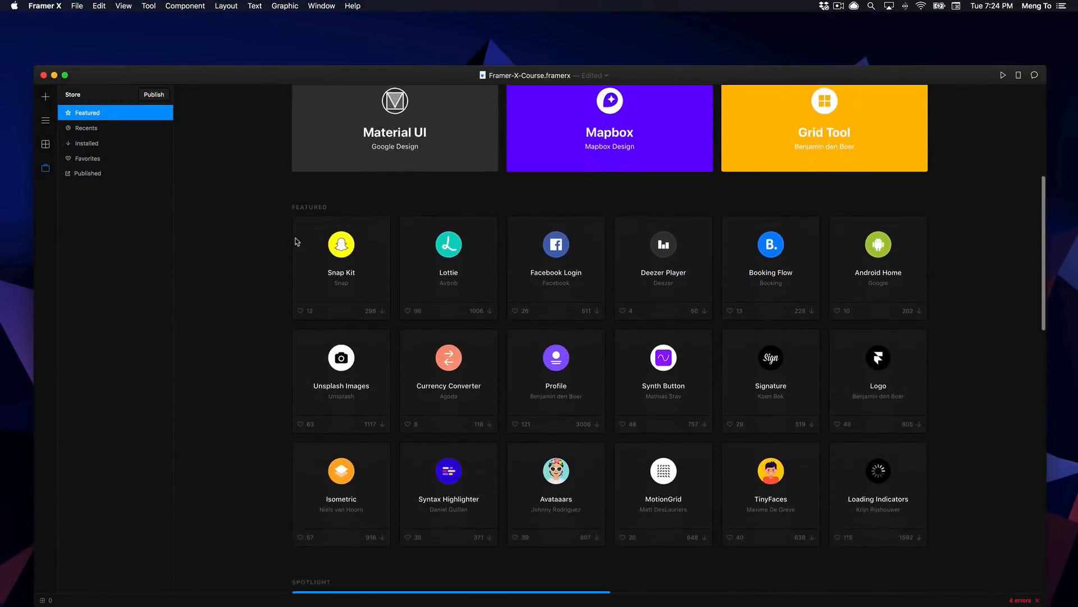
- Scroll through the Store's Featured packages before returning to the canvas
{"action": "scroll", "scroll_direction": "down", "scroll_amount": 3}
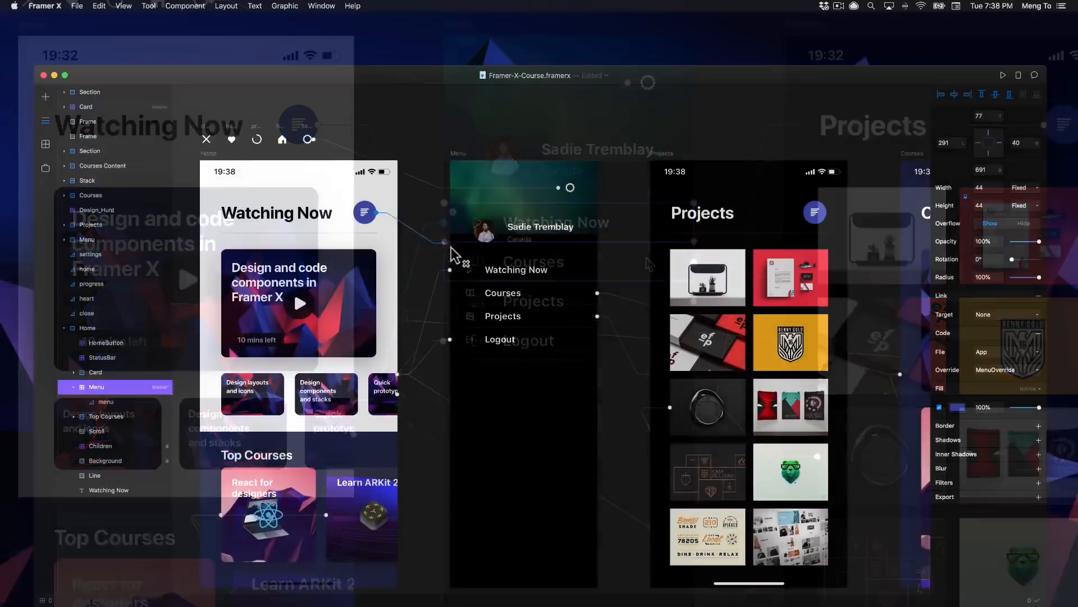
- Preview the Home frame in its own window and try its menu button
{"action": "left_click", "coordinate": [1011, 267]}
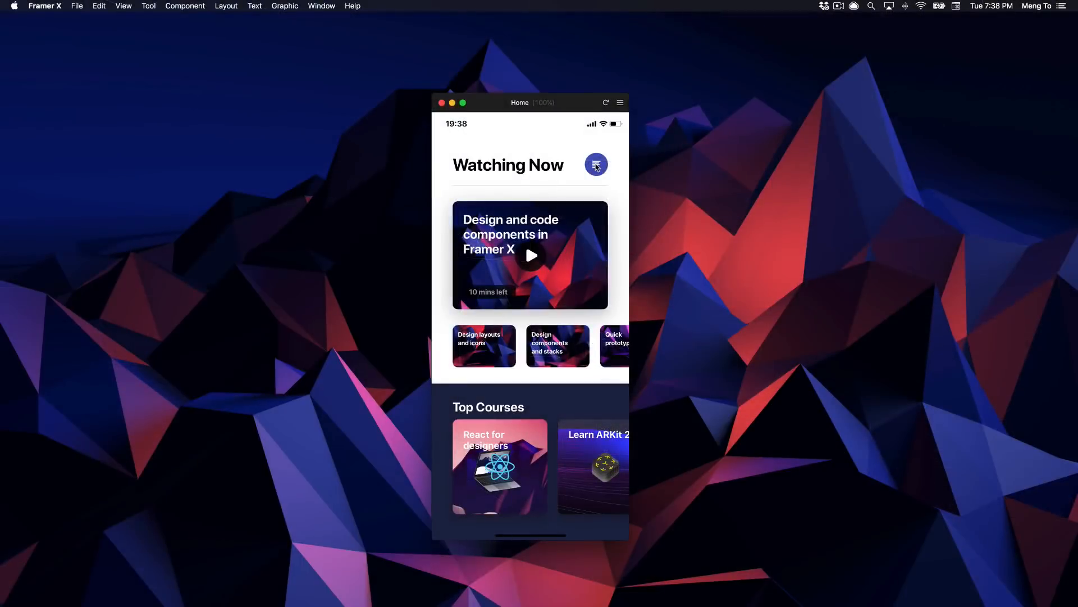
{"action": "left_click", "coordinate": [595, 165]}
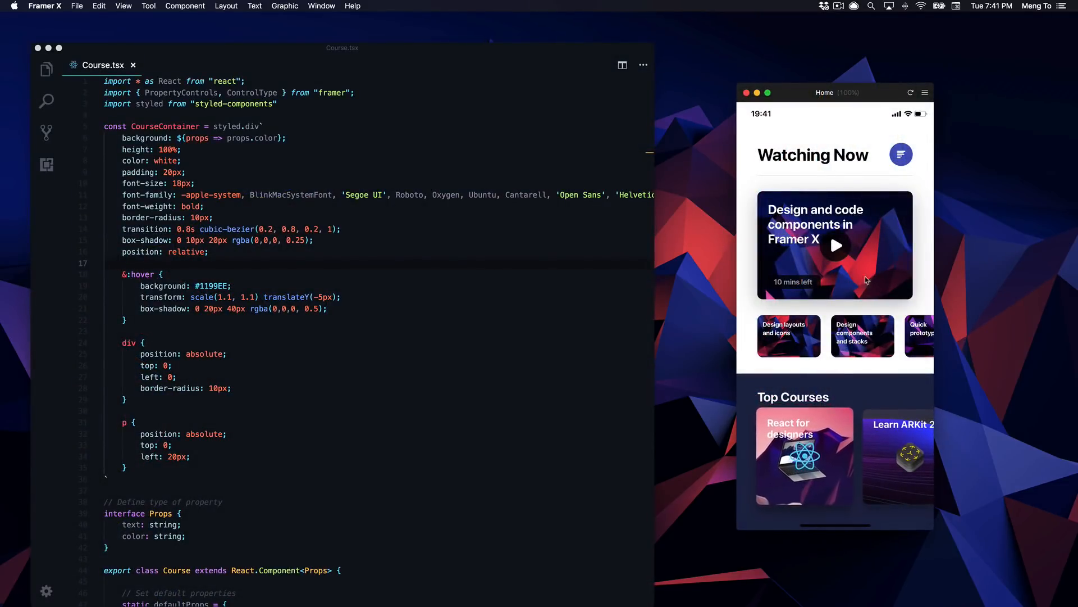
- Keep CardOverride applied to the featured course card and test its tap animation
{"action": "left_click", "coordinate": [834, 246]}
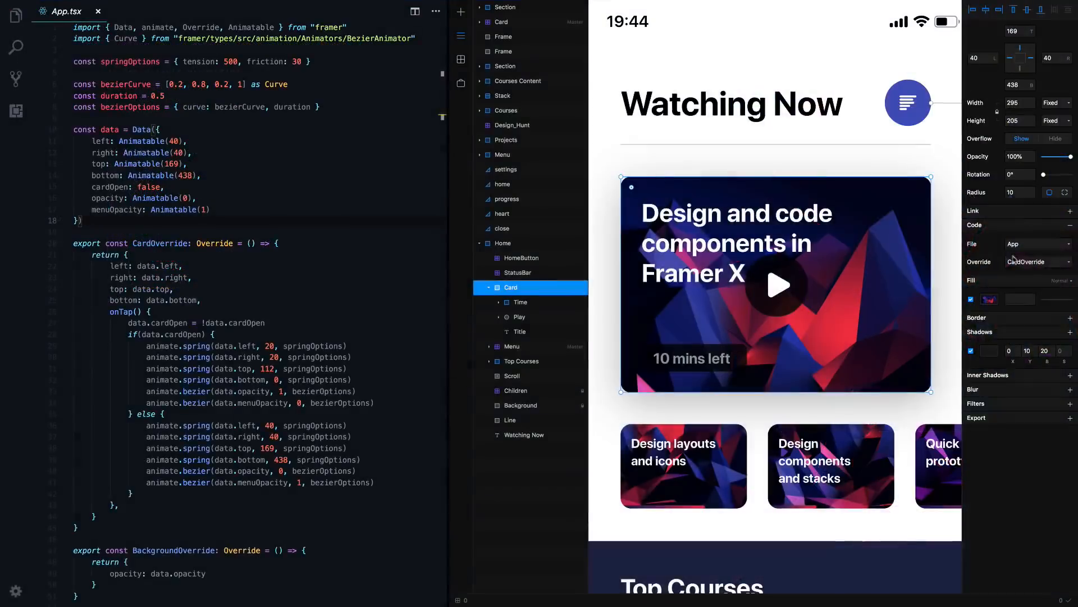
{"action": "left_click", "coordinate": [1033, 262]}
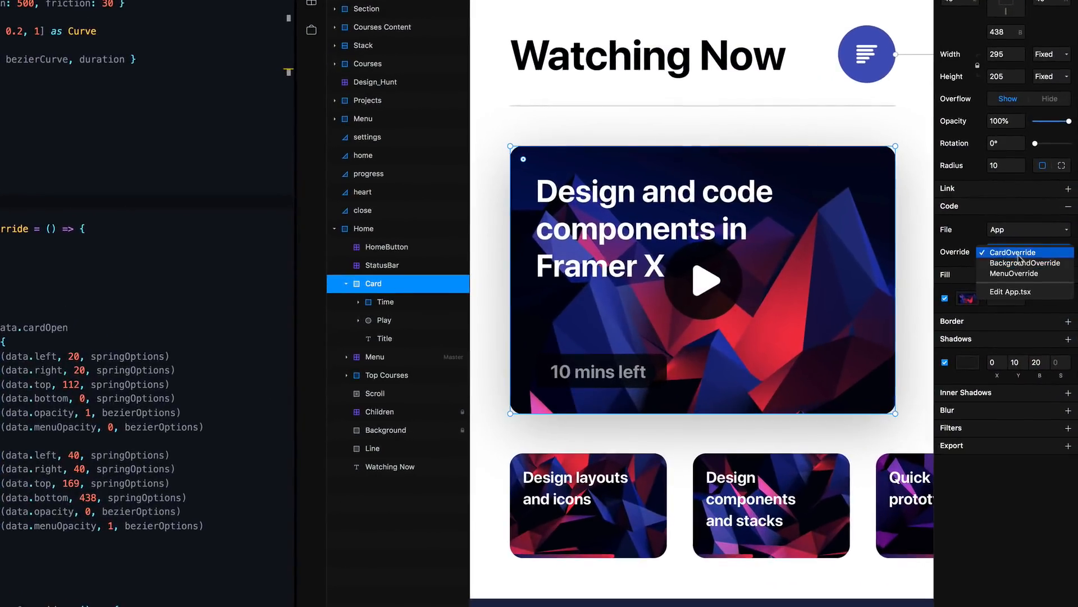
{"action": "left_click", "coordinate": [1020, 273]}
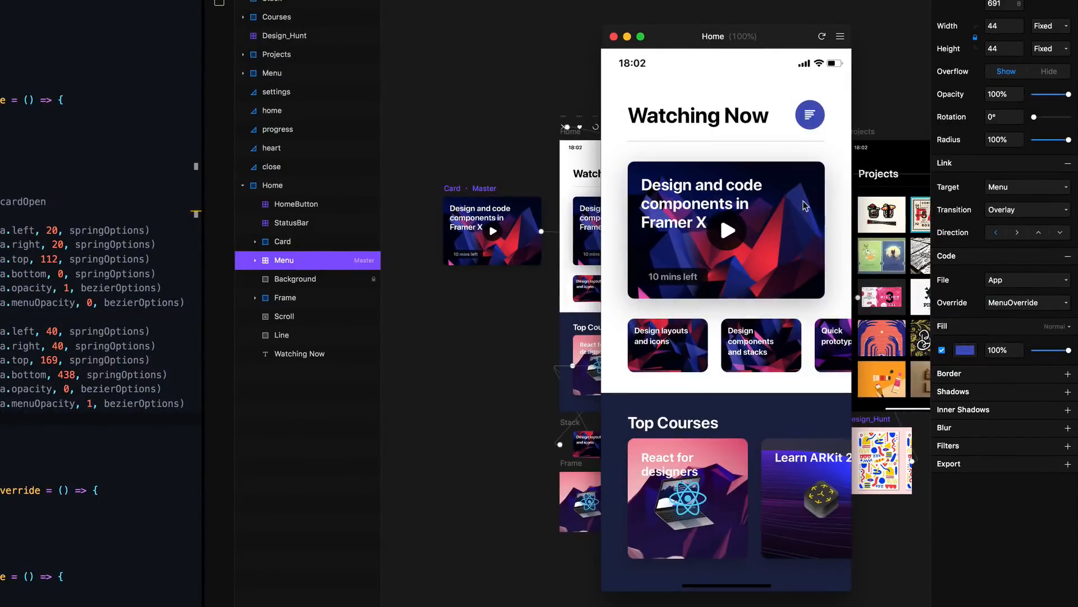
{"action": "left_click", "coordinate": [726, 230]}
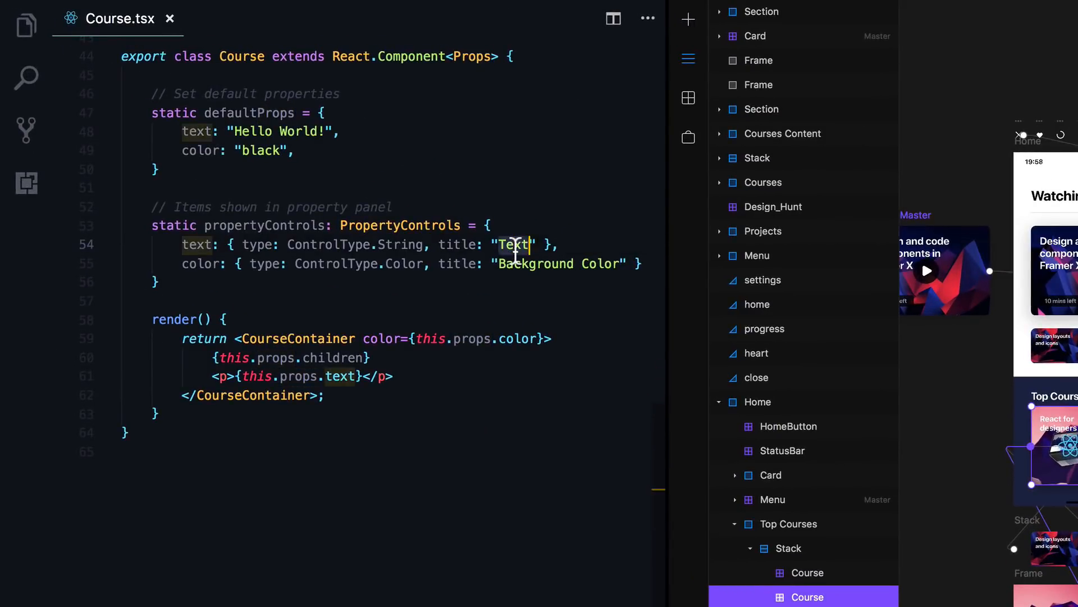
- Relabel the Course component's text property control from "Text" to "Title"
{"action": "type", "text": "Title"}
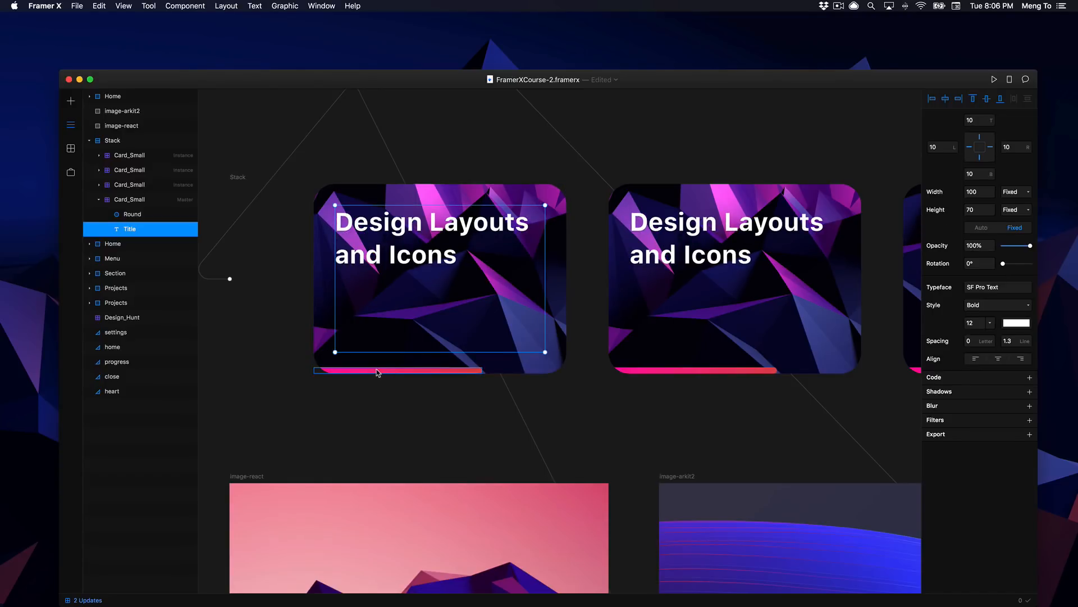
- Shorten the second Card_Small progress bar to width 52 and pick the title text colour
{"action": "left_click", "coordinate": [131, 214]}
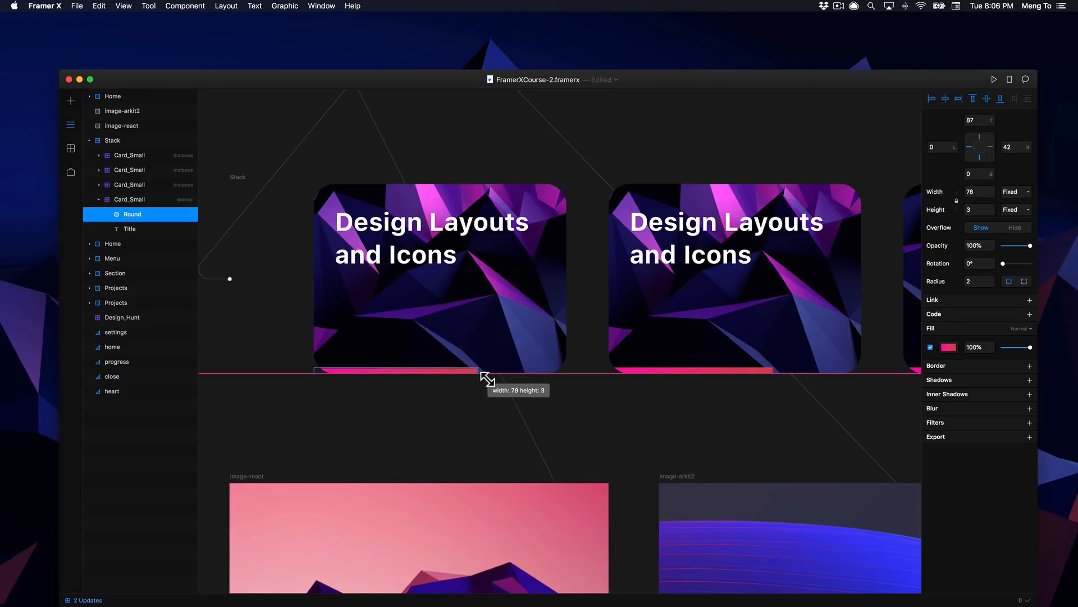
{"action": "left_click", "coordinate": [734, 278]}
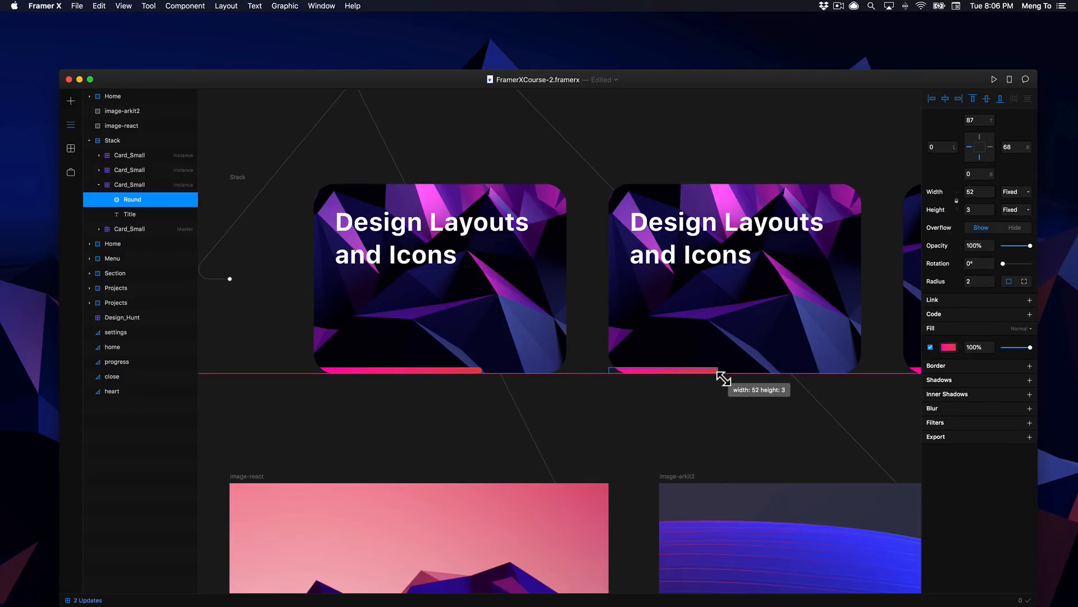
{"action": "left_click", "coordinate": [130, 214]}
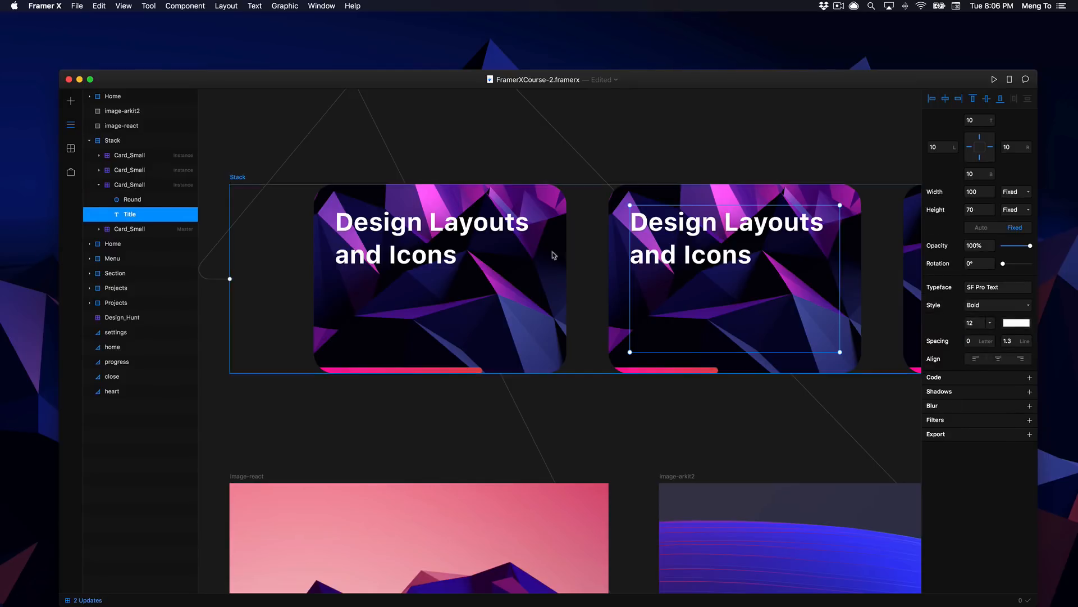
{"action": "left_click", "coordinate": [1017, 322]}
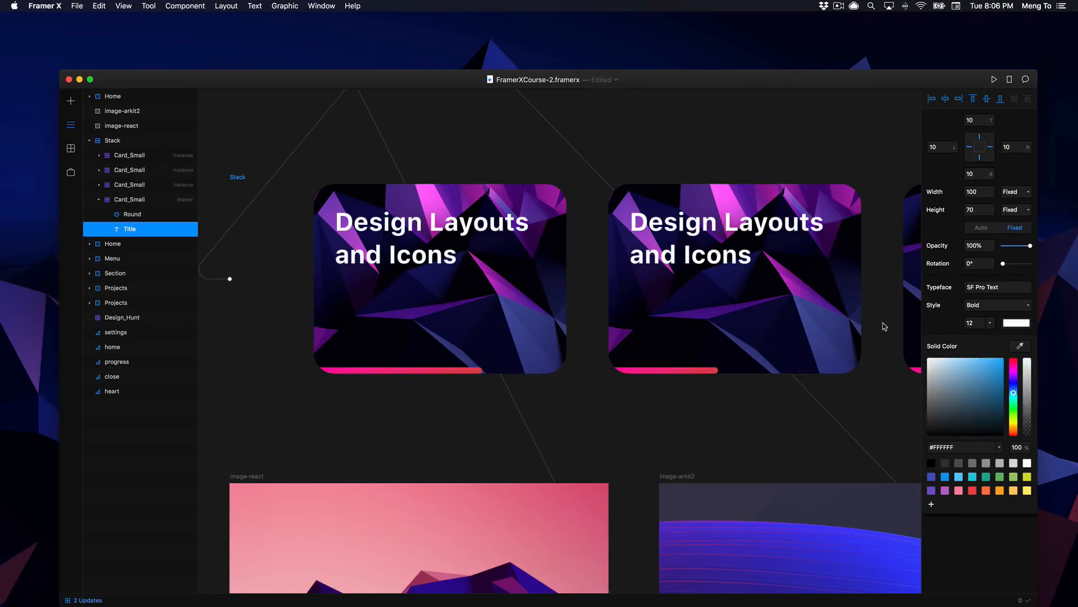
{"action": "mouse_move", "coordinate": [871, 294]}
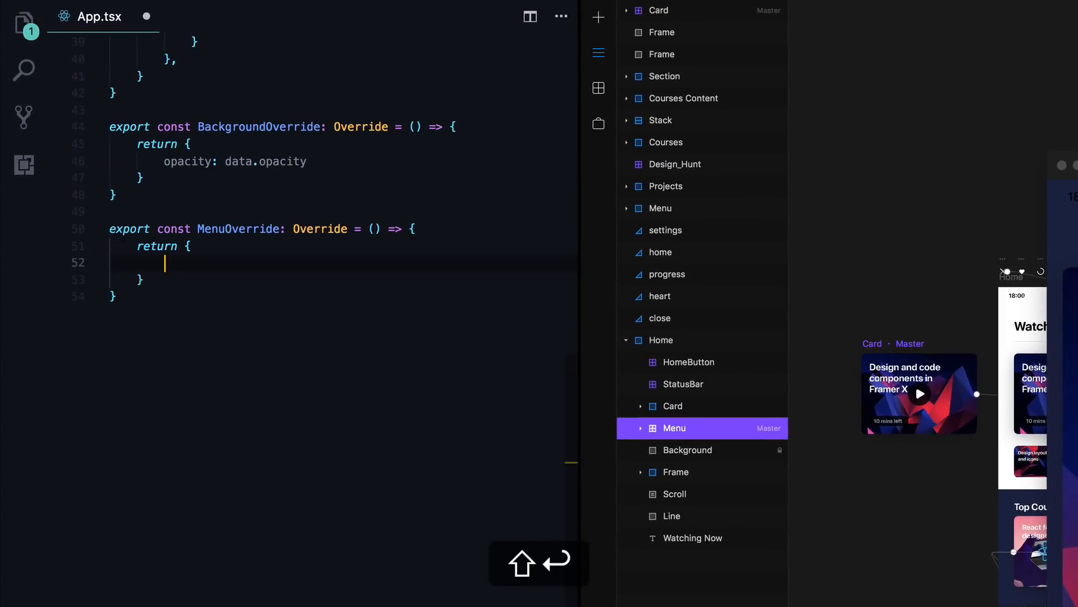
- Add opacity: data.menuOpacity to MenuOverride and a menuOpacity field to the Data object
{"action": "type", "text": "opacity:"}
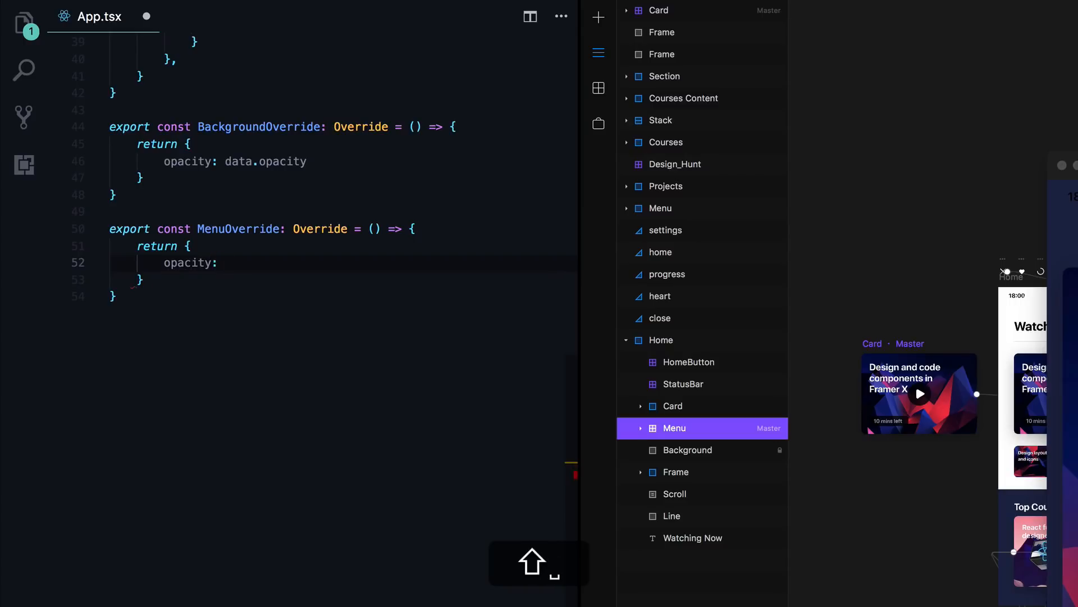
{"action": "type", "text": "data.menu"}
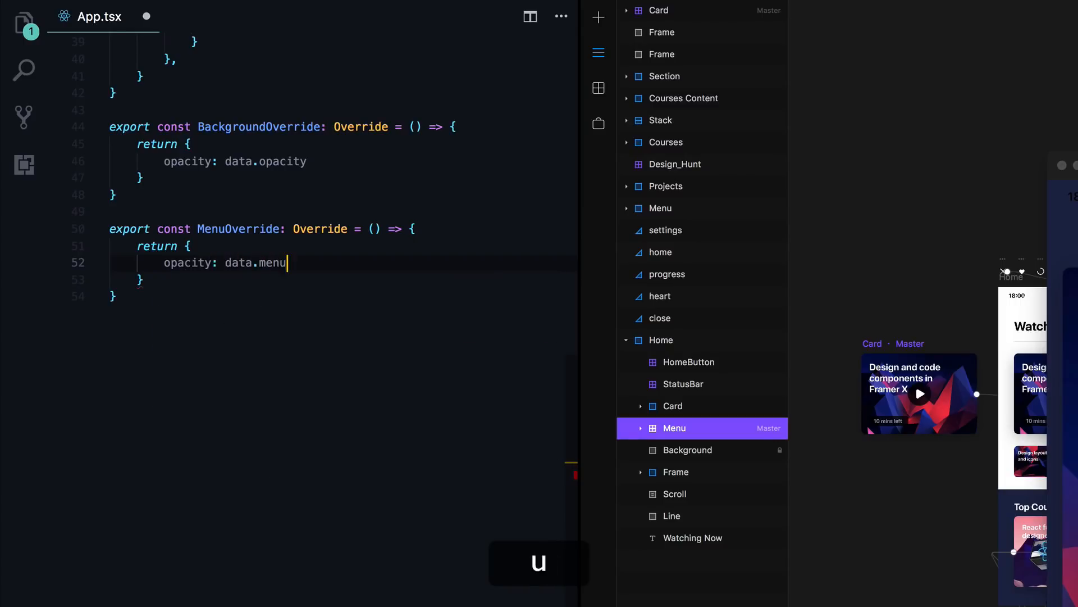
{"action": "type", "text": "Opacity"}
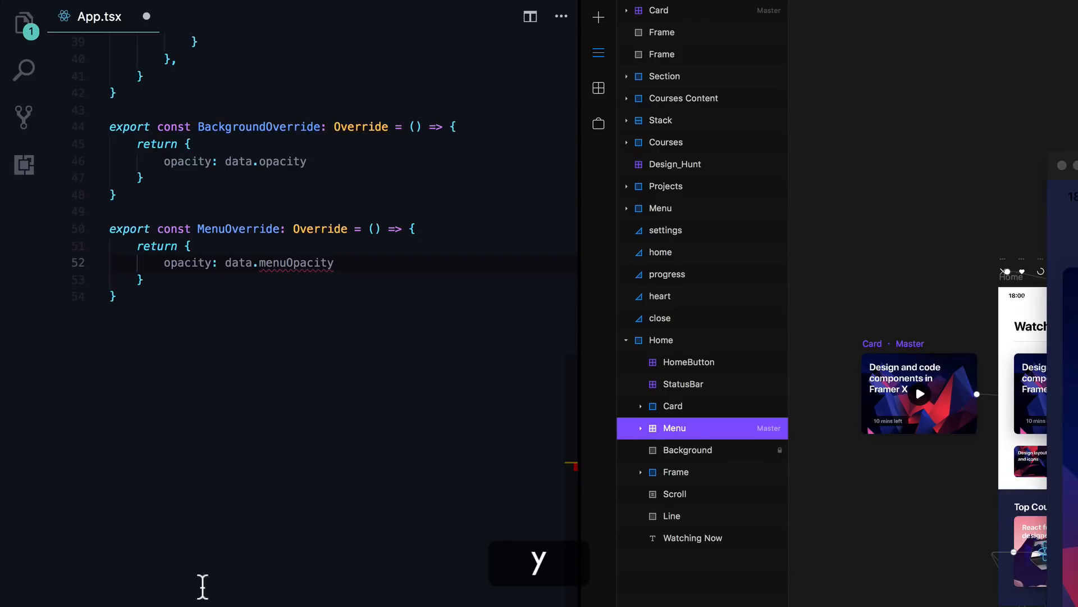
{"action": "scroll", "scroll_direction": "up", "scroll_amount": 3}
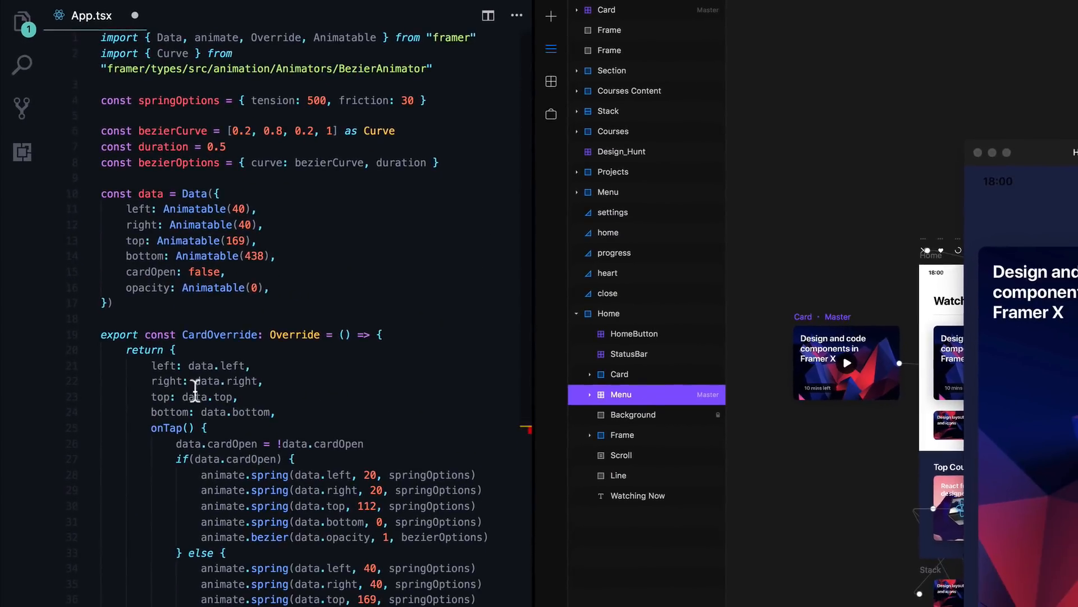
{"action": "type", "text": "menuOpacity, 1, bezierOptions)"}
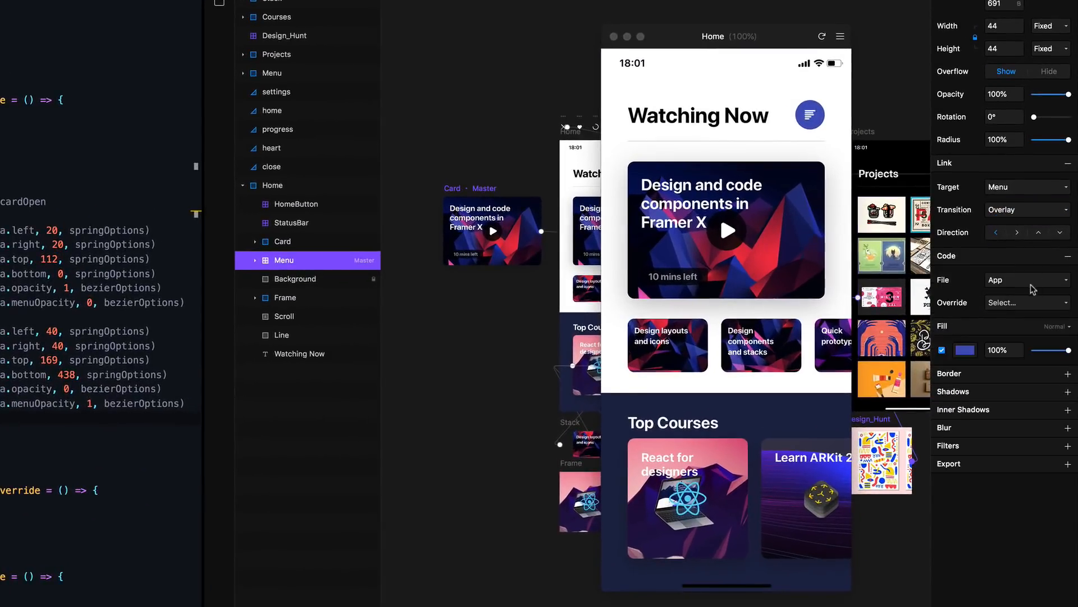
{"action": "left_click", "coordinate": [1024, 303]}
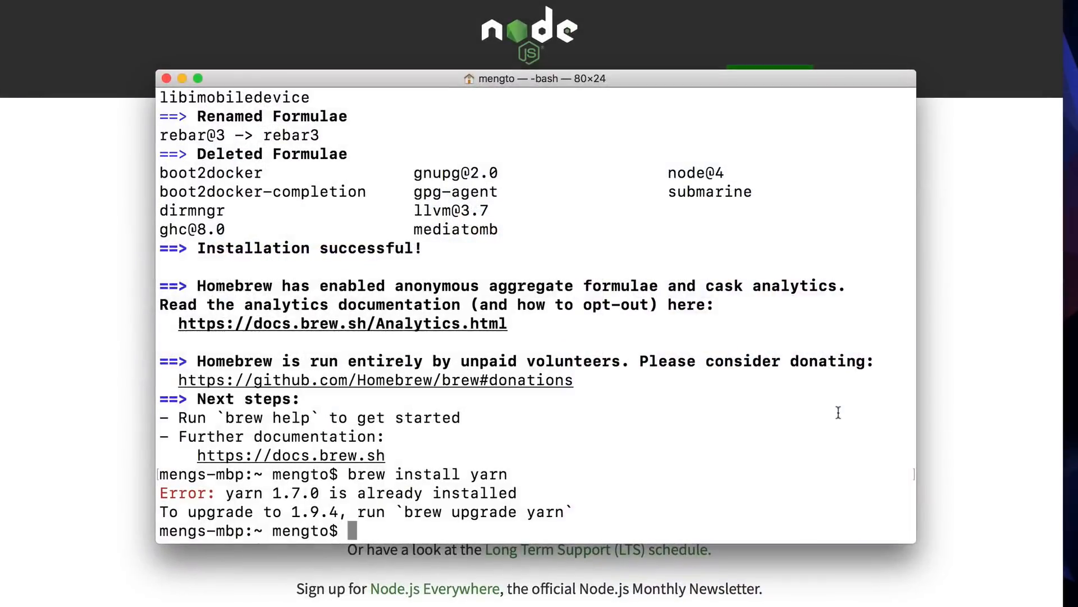
- Run npm install -g for the package in Terminal after yarn reports already installed
{"action": "type", "text": "npm install -g"}
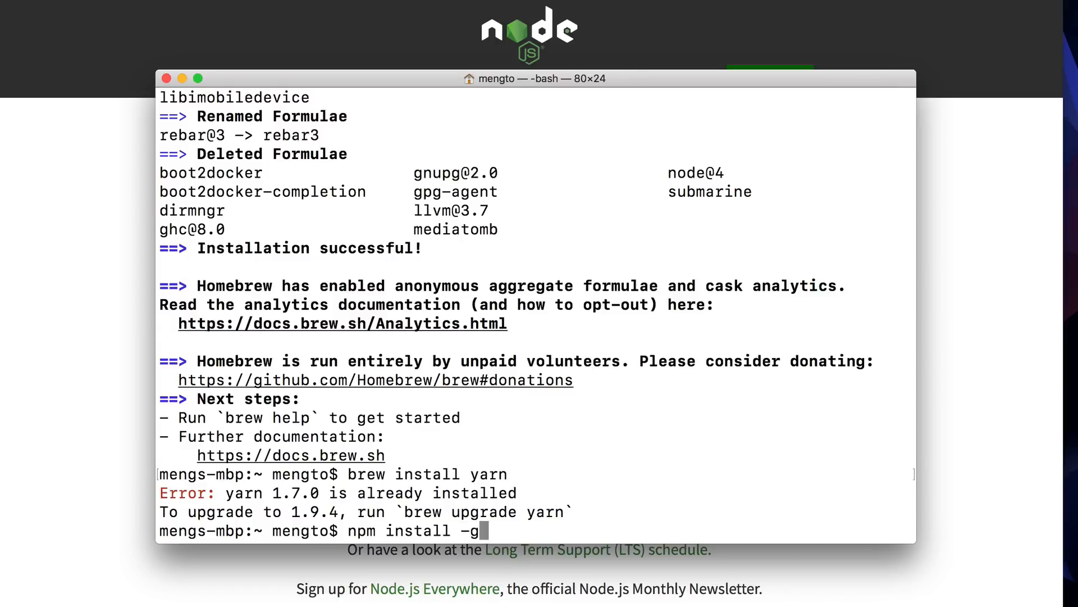
{"action": "key", "text": "Return"}
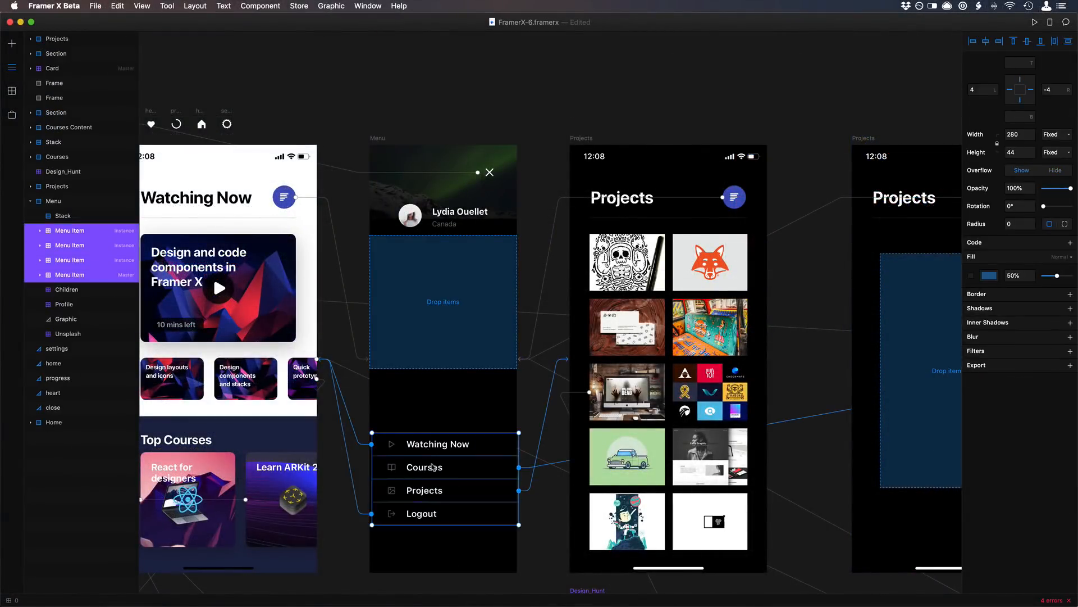
- Group the four Menu Item layers into a Stack distributed with Space Between
{"action": "left_click", "coordinate": [61, 230]}
{"action": "type", "text": "1"}
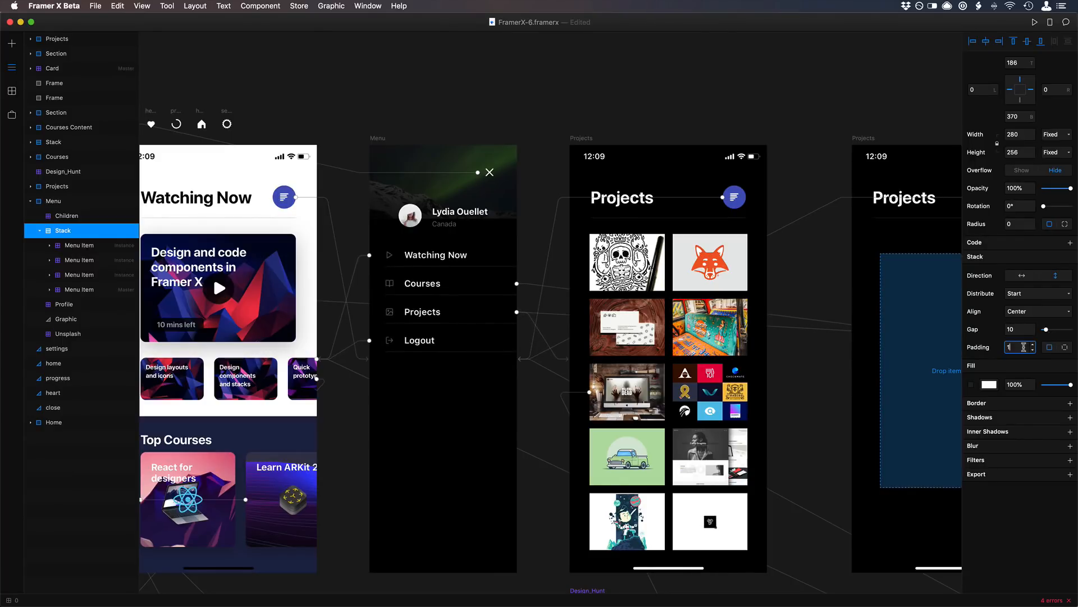
{"action": "left_click", "coordinate": [1037, 293]}
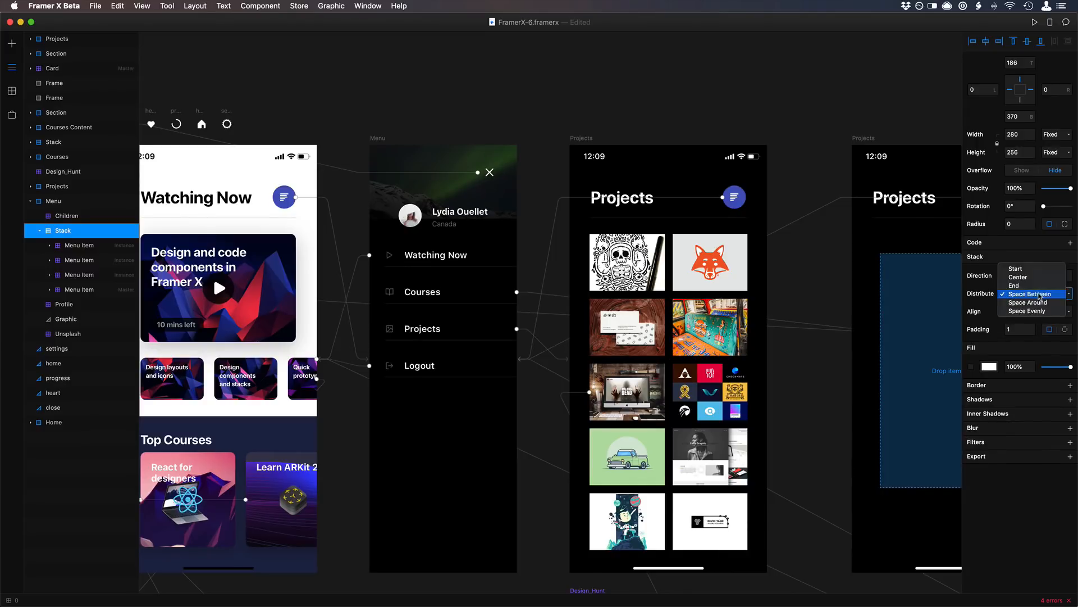
{"action": "left_click", "coordinate": [417, 353]}
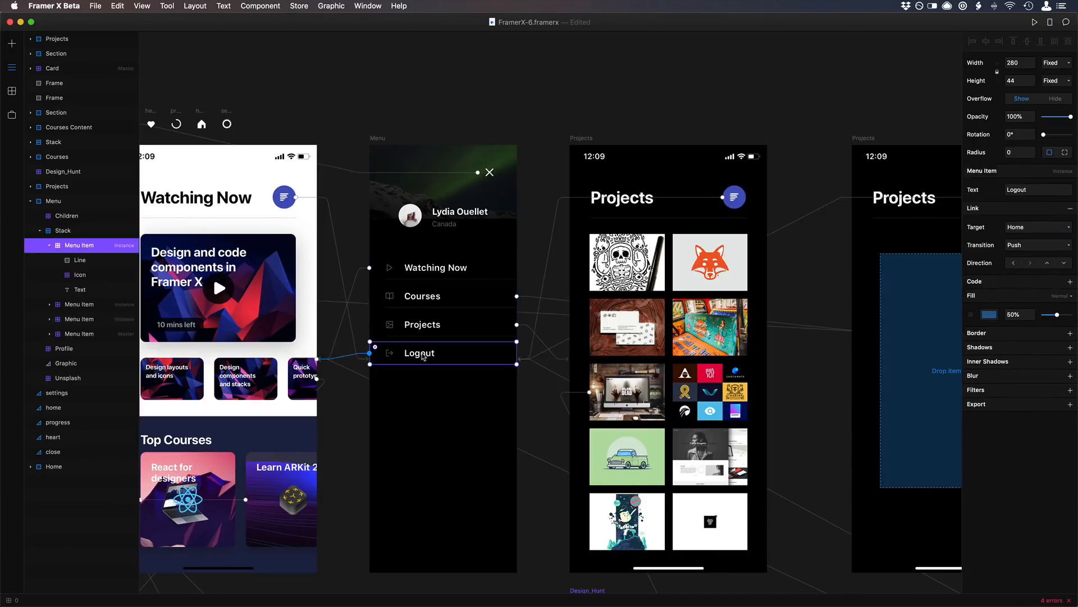
{"action": "mouse_move", "coordinate": [512, 392]}
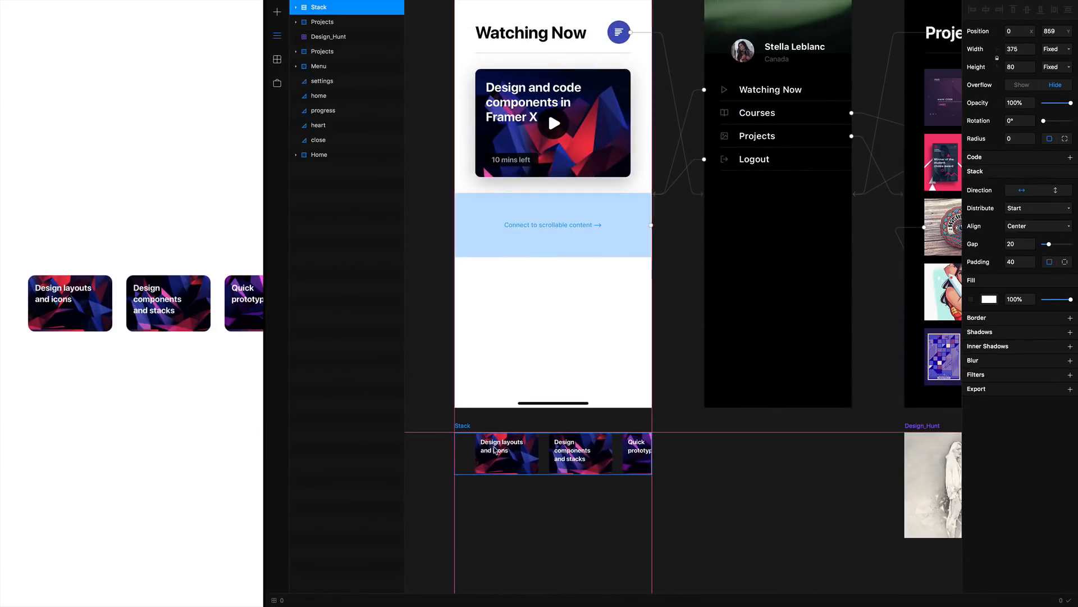
- Link the Home screen's Scroll component to the stack of small course cards
{"action": "left_click", "coordinate": [553, 225]}
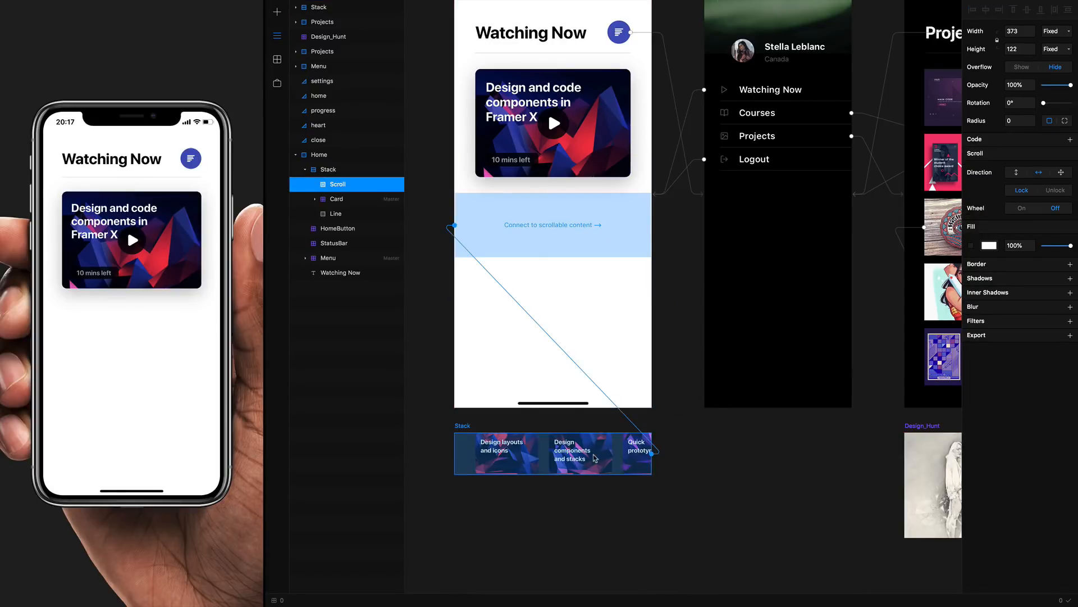
{"action": "left_click", "coordinate": [328, 7]}
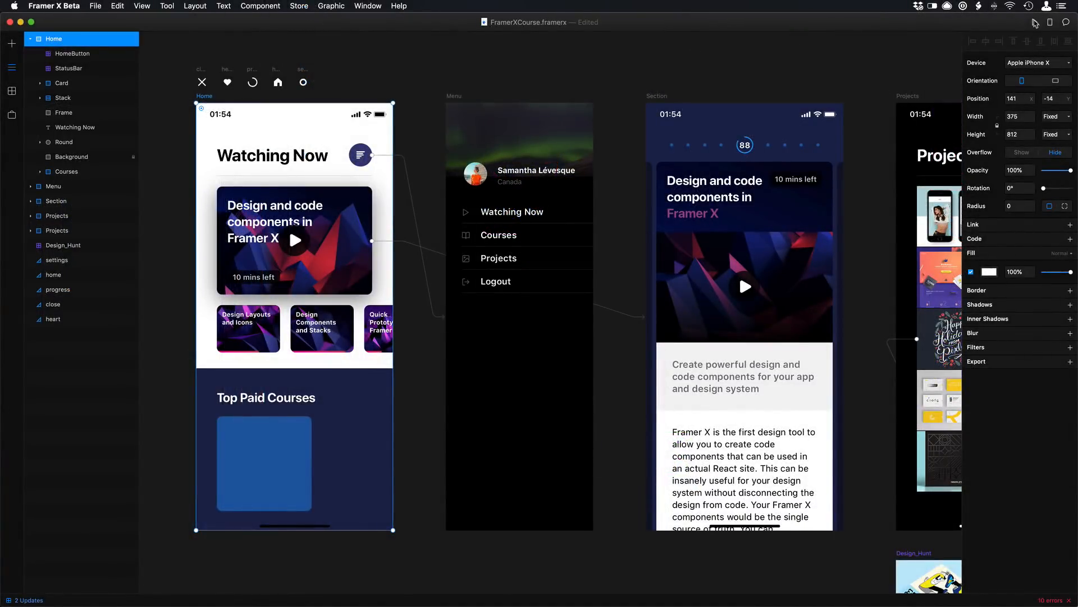
- Toggle the hand around the previewed device in the preview window
{"action": "left_click", "coordinate": [1044, 23]}
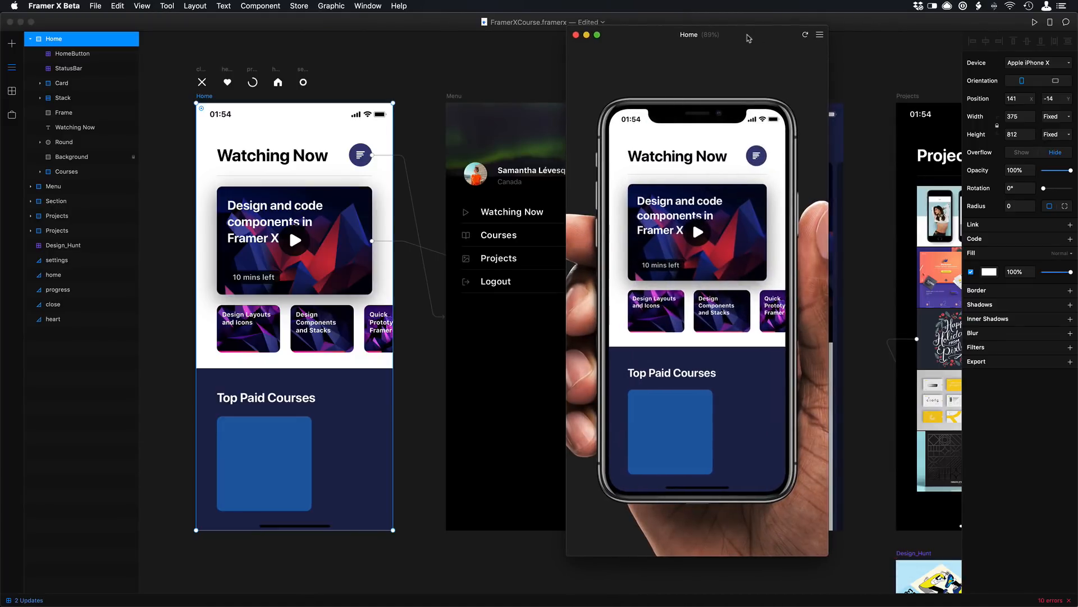
{"action": "left_click", "coordinate": [819, 35]}
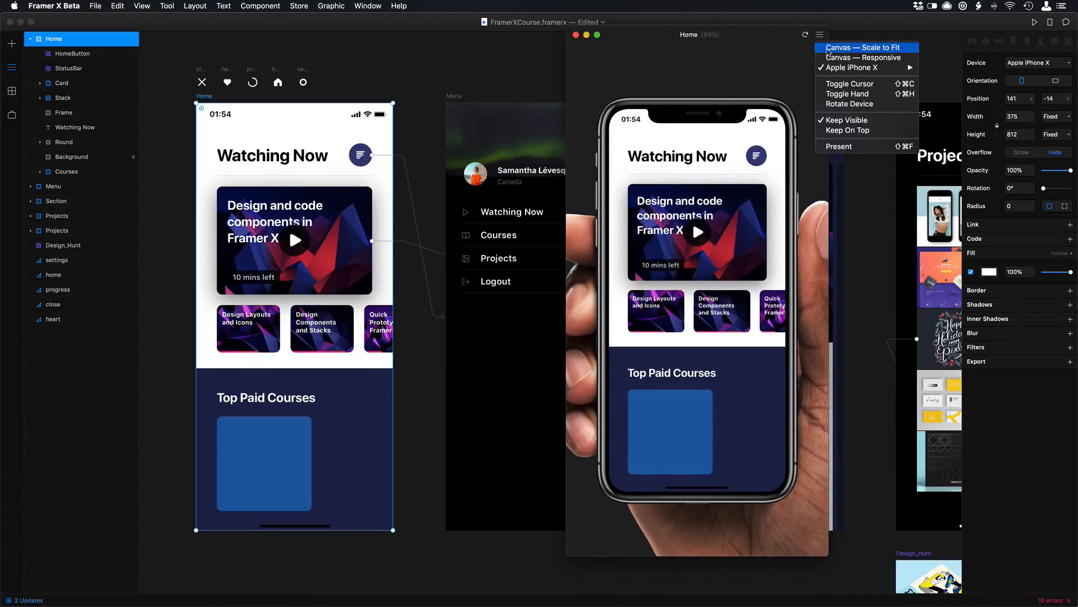
{"action": "mouse_move", "coordinate": [851, 67]}
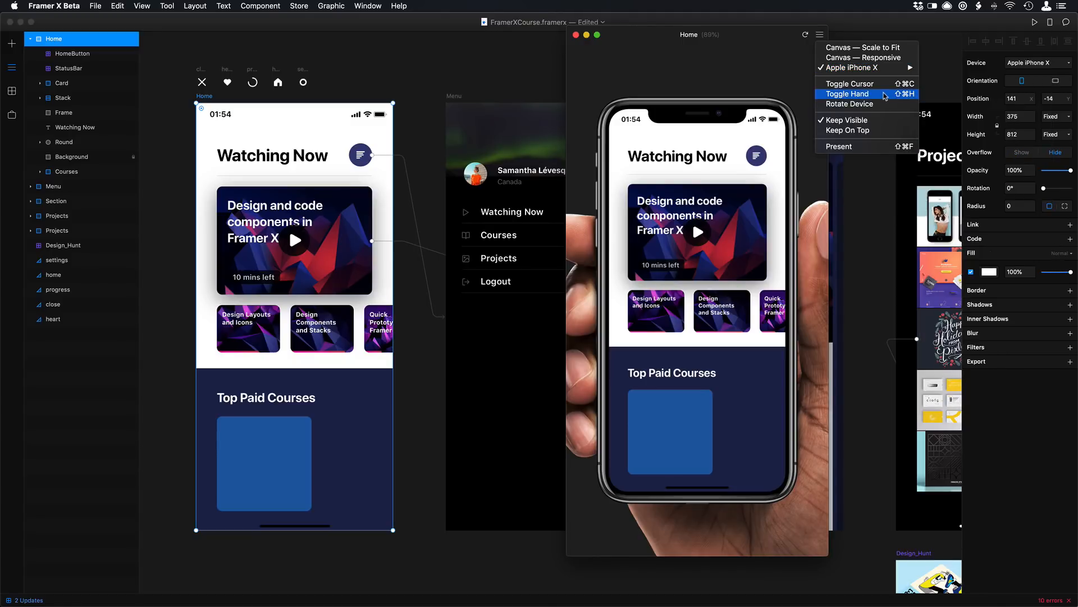
{"action": "left_click", "coordinate": [847, 94]}
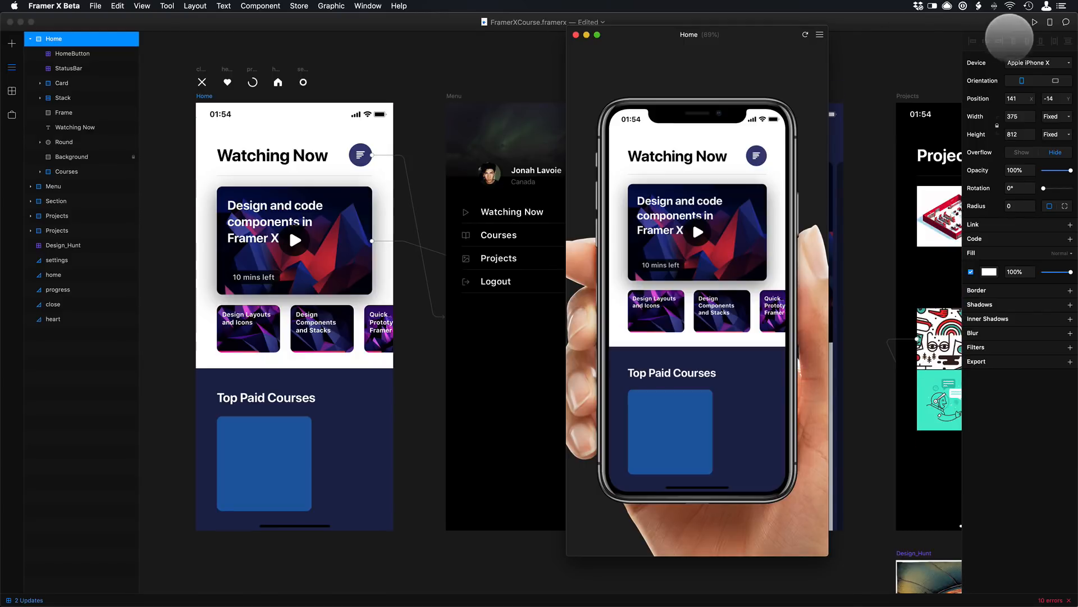
- Start Live Preview so a QR code for mobile viewing appears
{"action": "left_click", "coordinate": [1049, 23]}
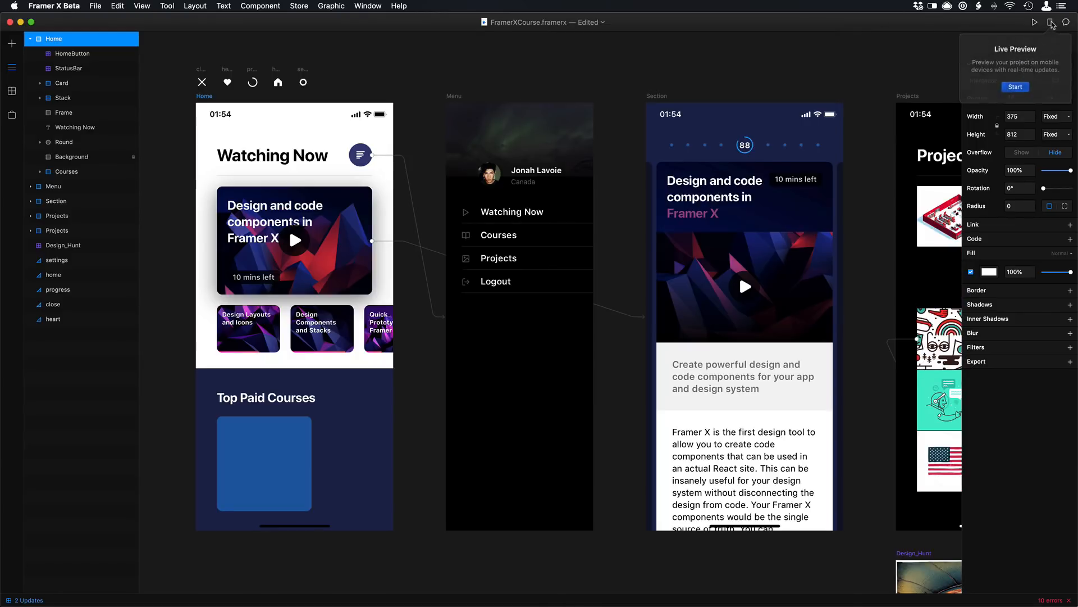
{"action": "left_click", "coordinate": [1015, 87]}
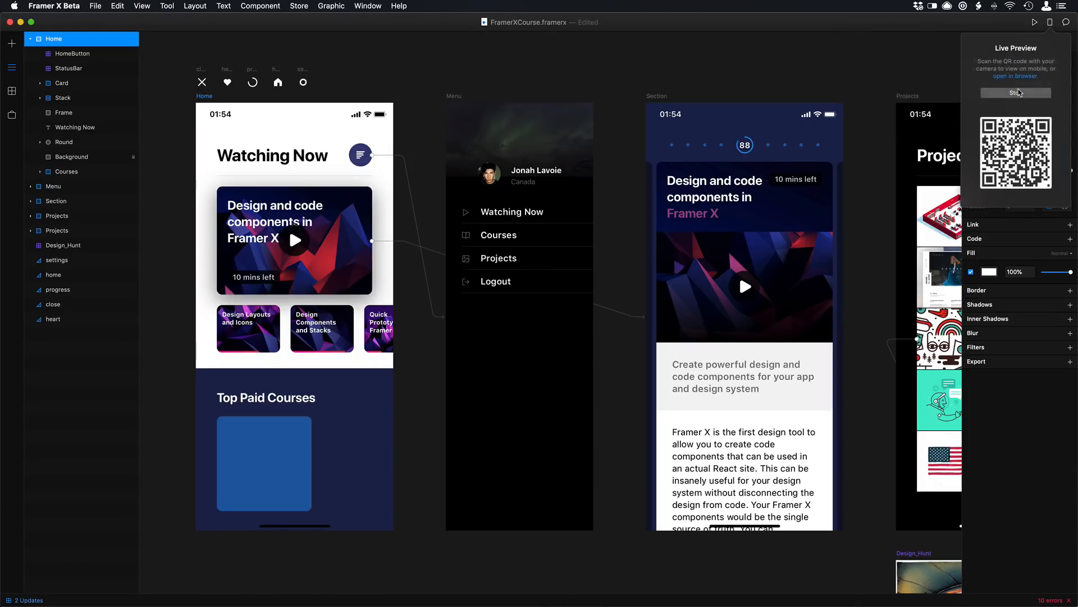
{"action": "left_click", "coordinate": [1015, 93]}
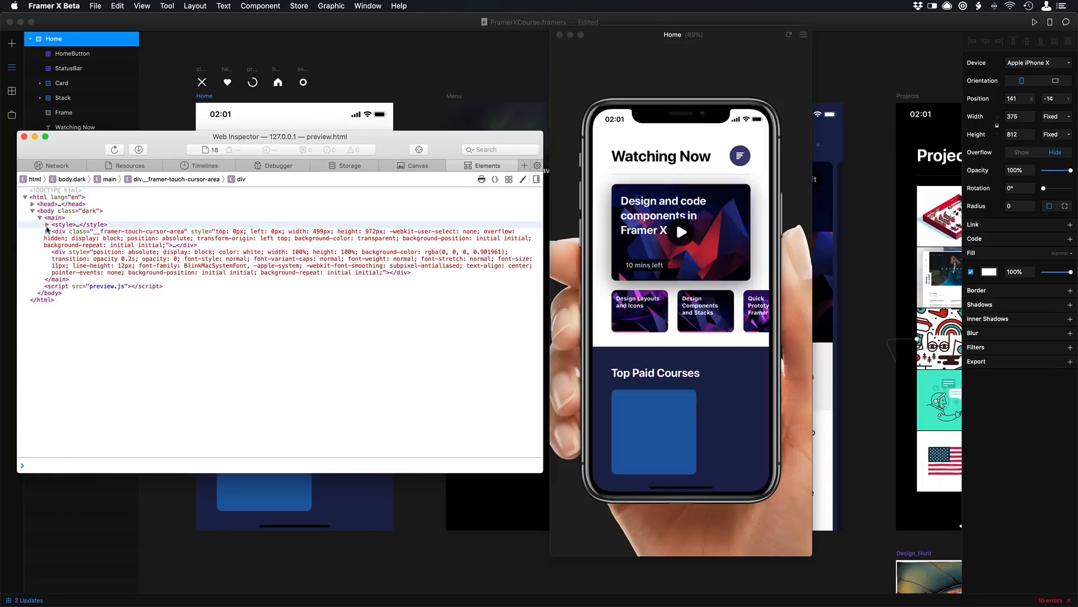
- Show the preview page's Resources and scroll through its style.css stylesheet
{"action": "left_click", "coordinate": [128, 165]}
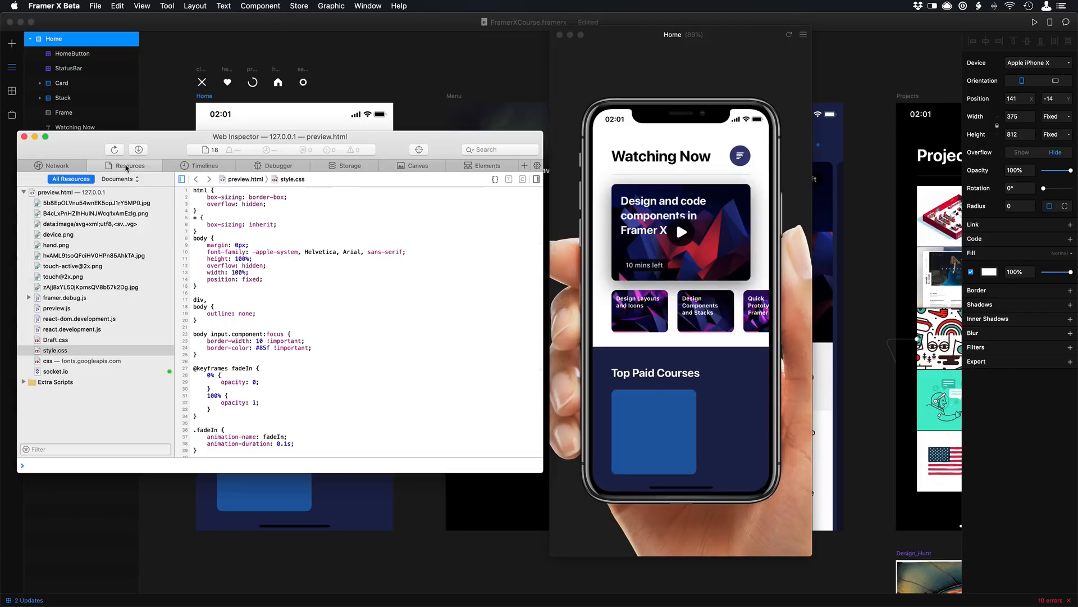
{"action": "left_click", "coordinate": [54, 350]}
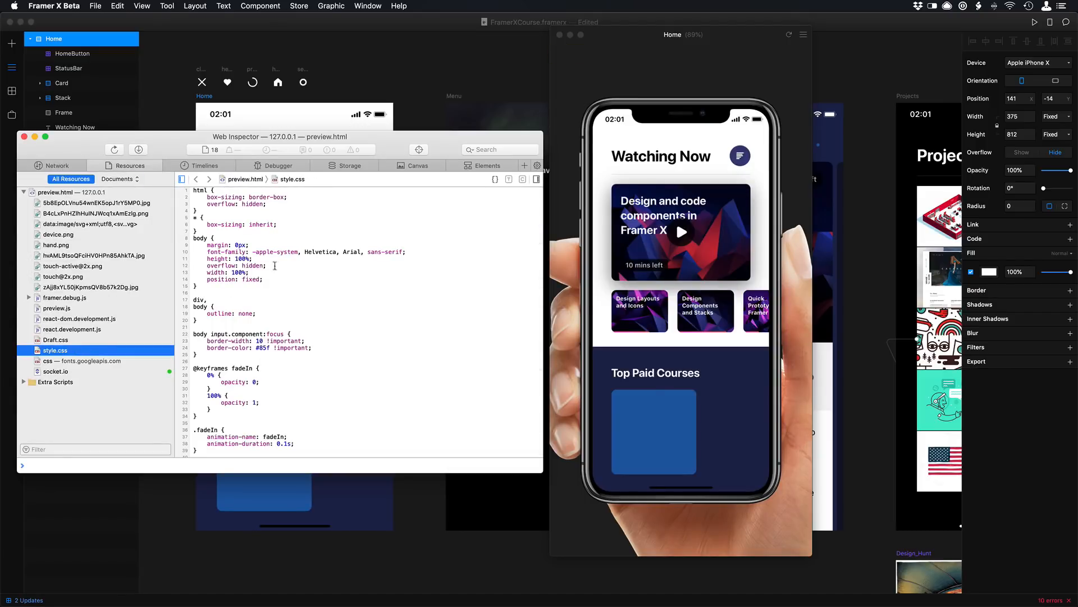
{"action": "scroll", "scroll_direction": "down", "scroll_amount": 3}
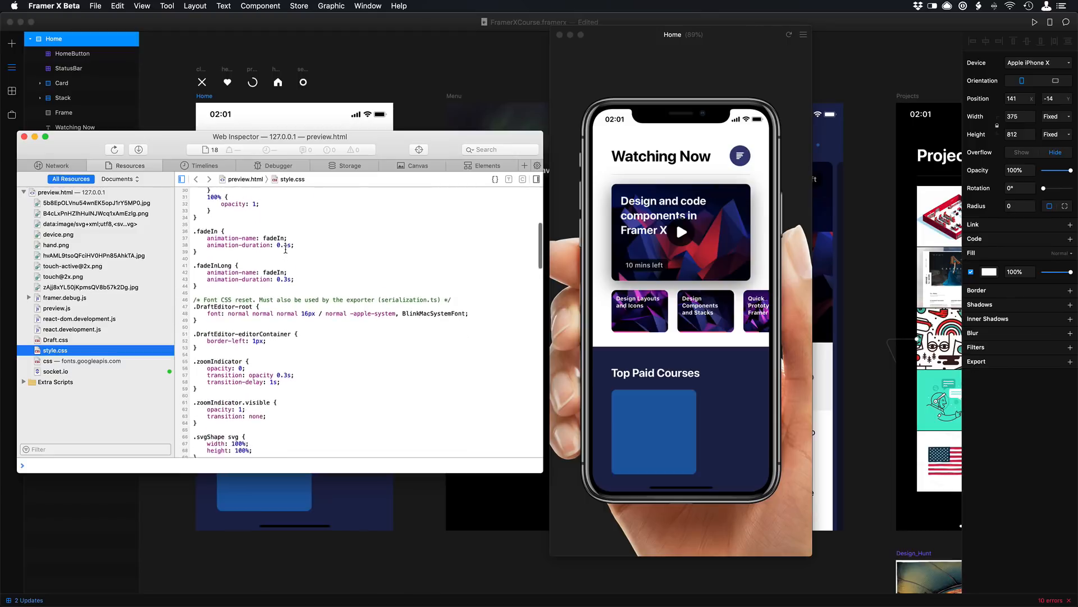
{"action": "scroll", "scroll_direction": "down", "scroll_amount": 3}
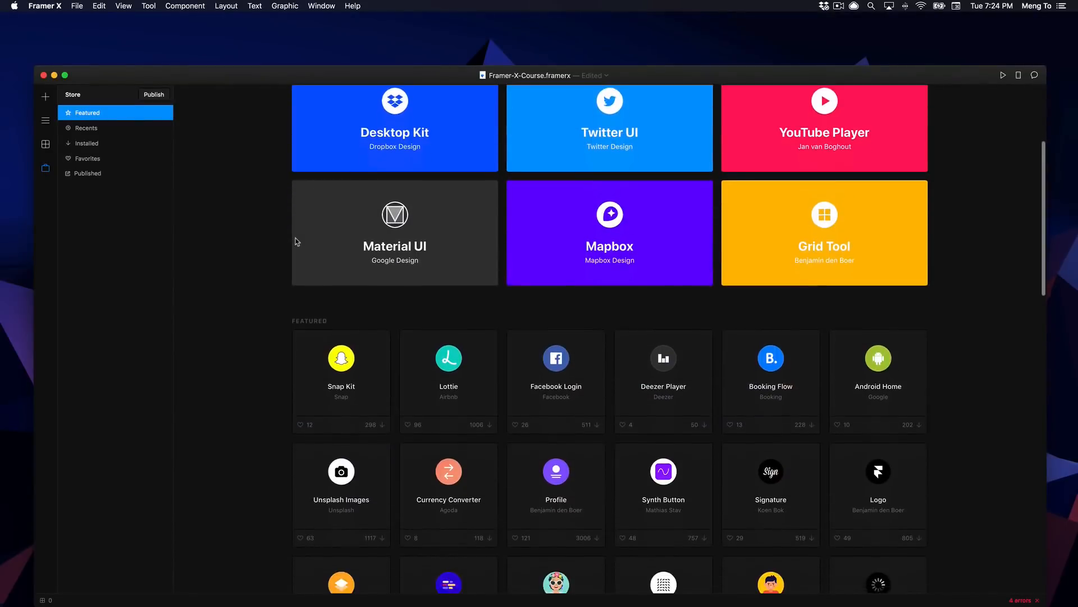
- Scroll through the Store's featured packages and open the iPhone X Kit
{"action": "scroll", "scroll_direction": "down", "scroll_amount": 3}
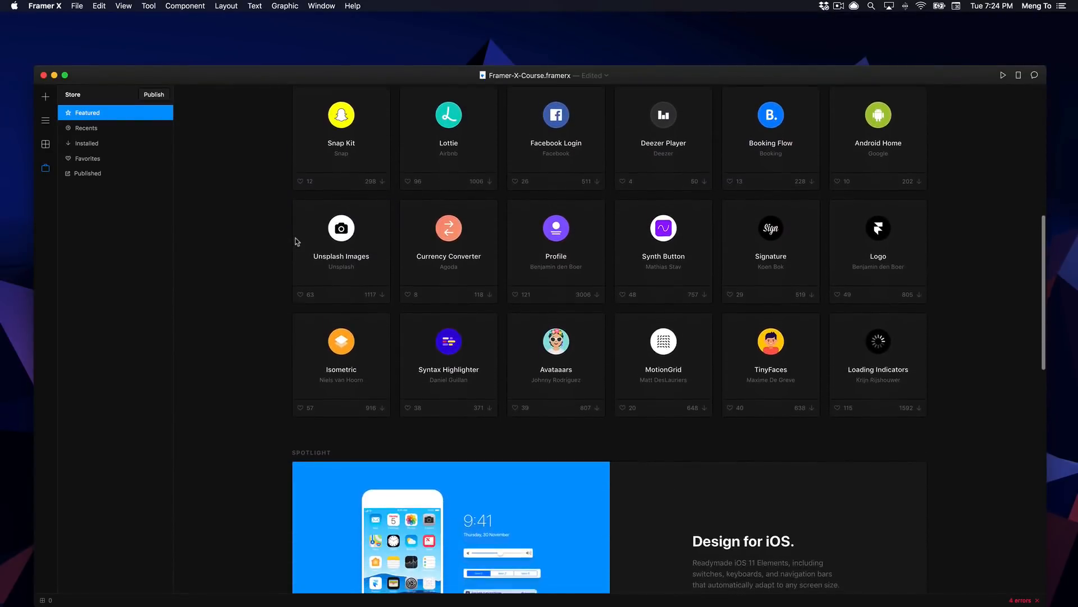
{"action": "scroll", "scroll_direction": "down", "scroll_amount": 3}
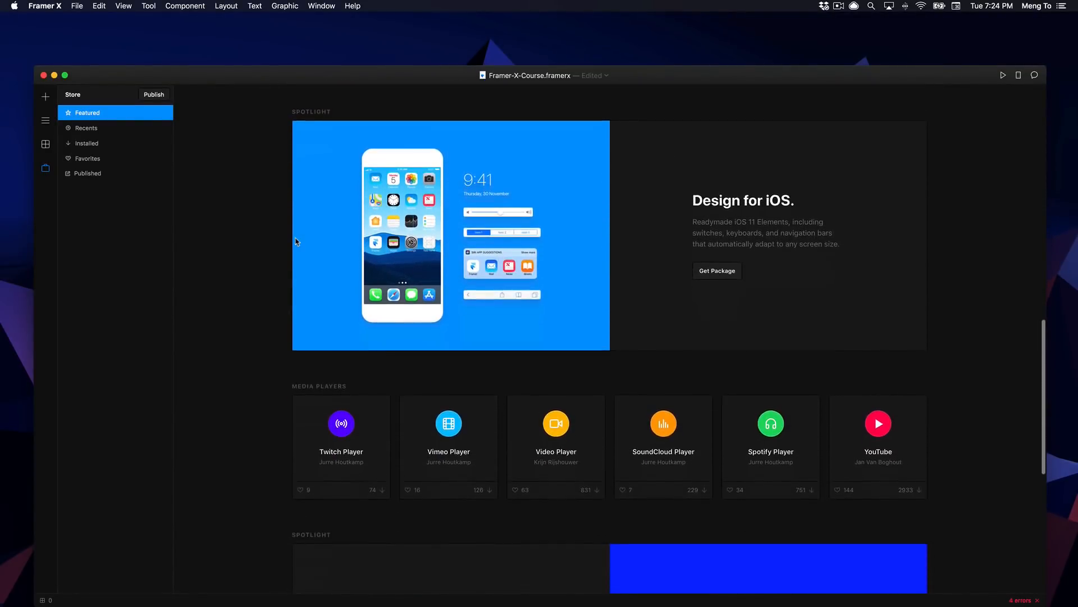
{"action": "scroll", "scroll_direction": "down", "scroll_amount": 3}
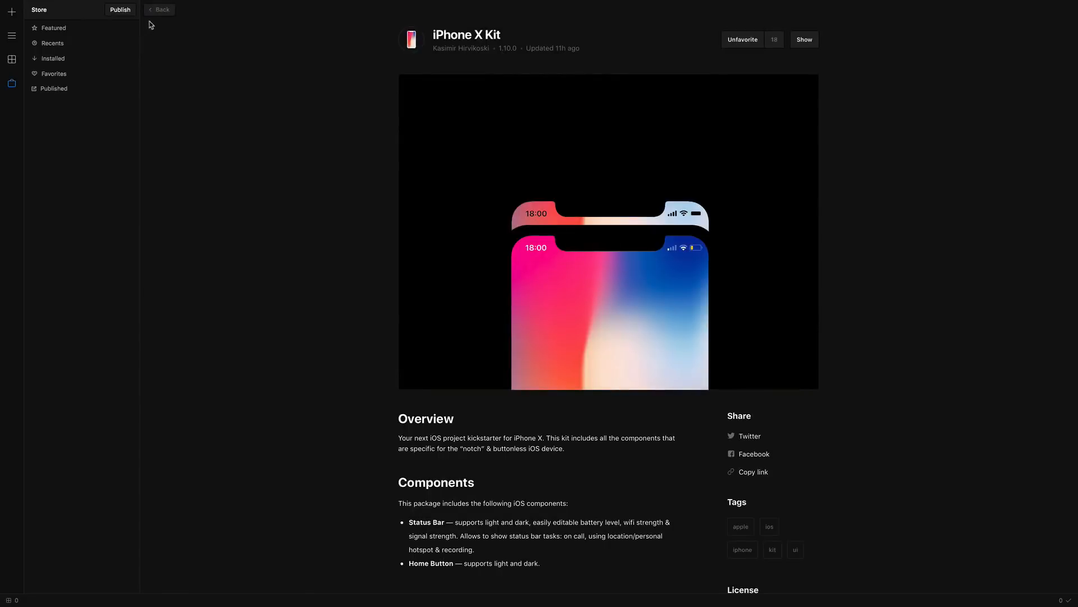
{"action": "left_click", "coordinate": [803, 39]}
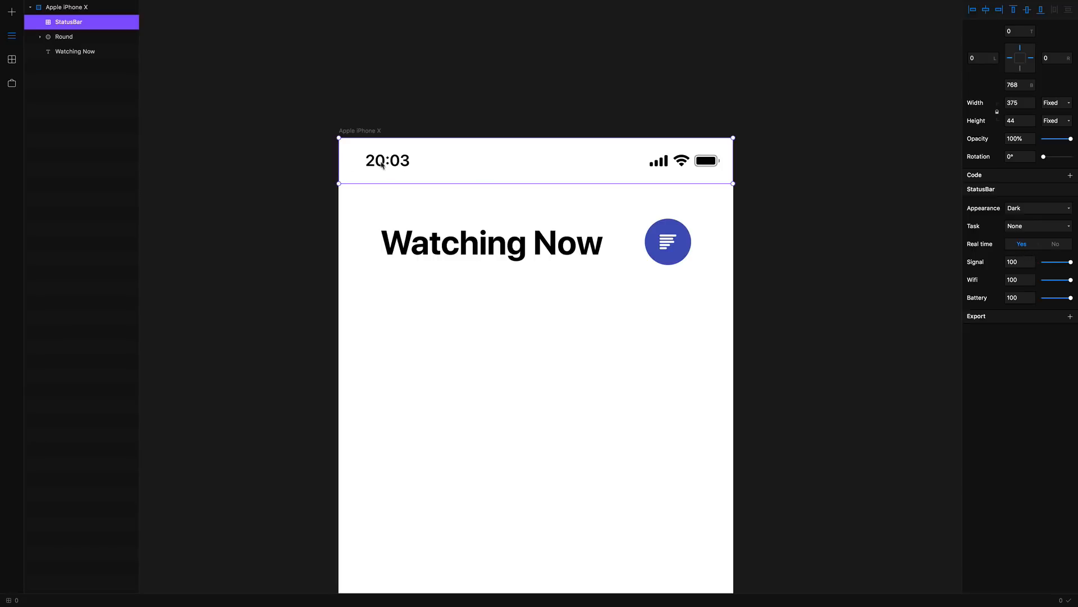
- Set the StatusBar to a fixed clock, recording task, Wi-Fi 50 and a lower battery level
{"action": "left_click", "coordinate": [1054, 244]}
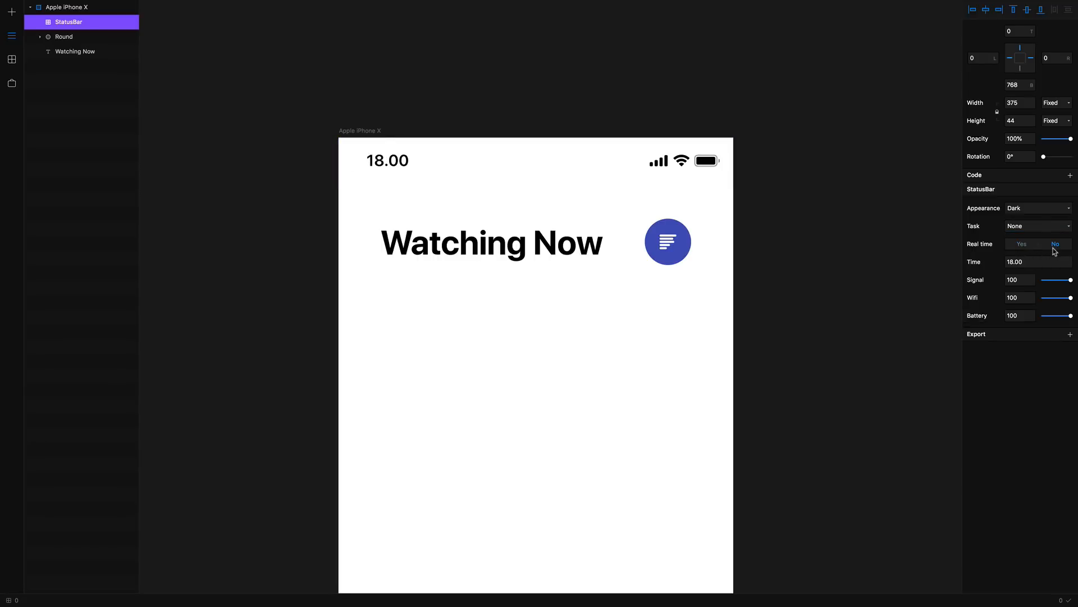
{"action": "left_click", "coordinate": [1037, 226]}
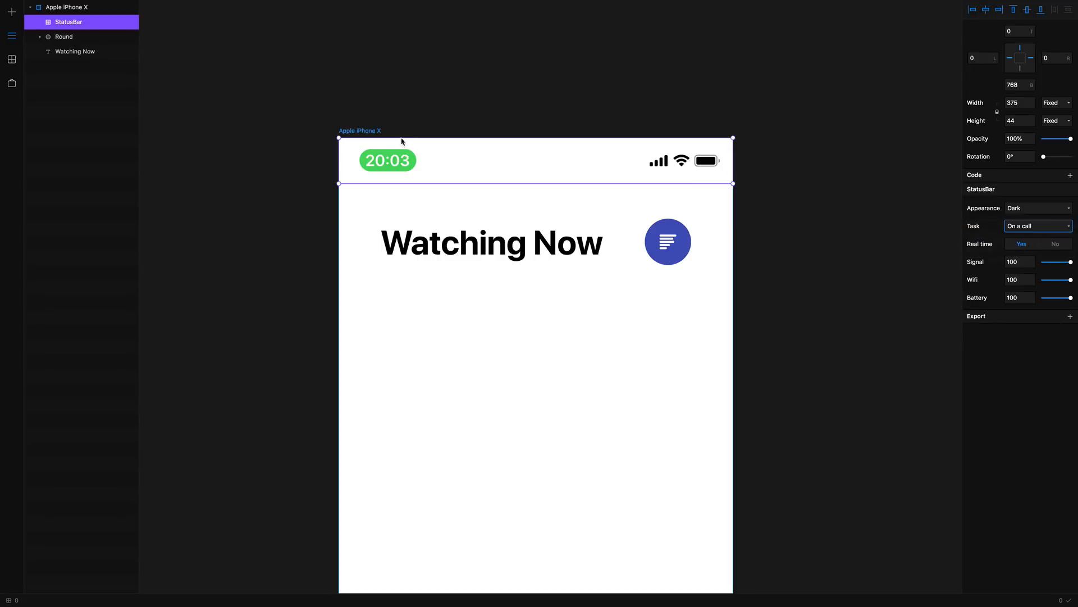
{"action": "left_click", "coordinate": [1036, 226]}
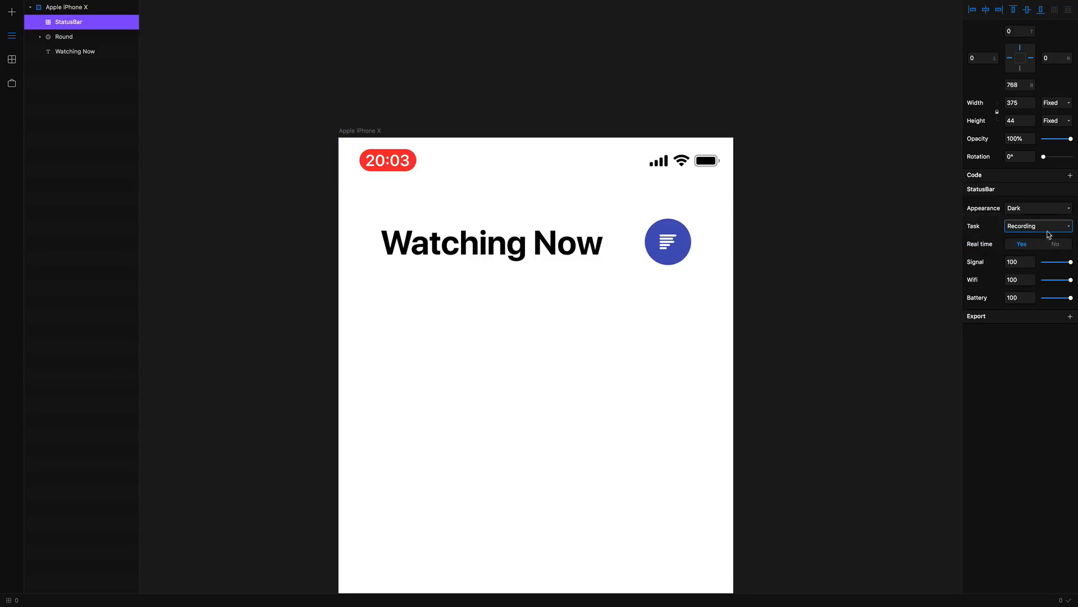
{"action": "left_click", "coordinate": [1037, 226]}
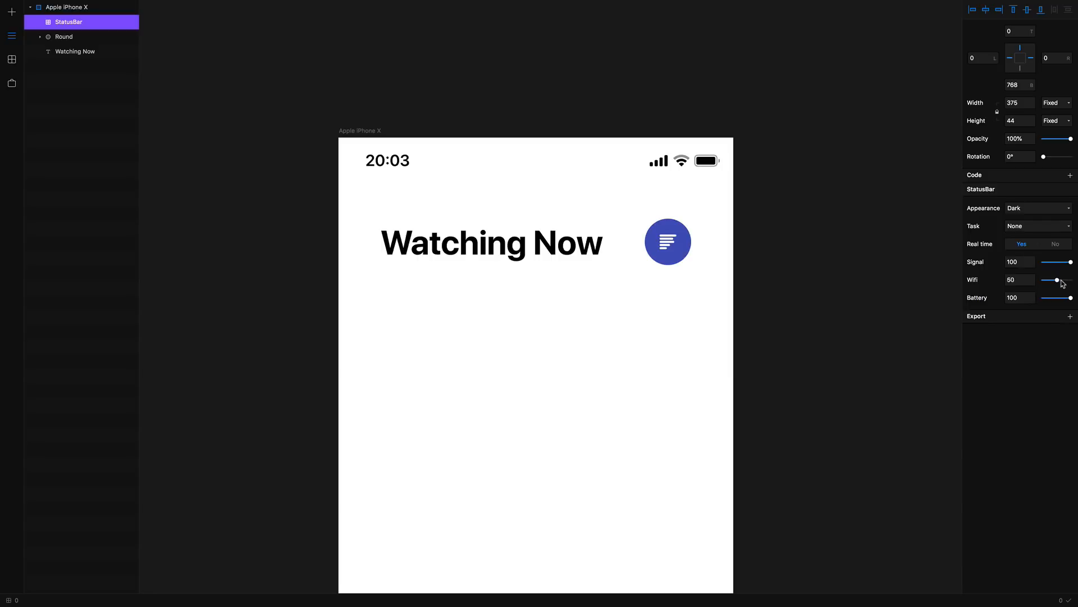
{"action": "left_click", "coordinate": [790, 249]}
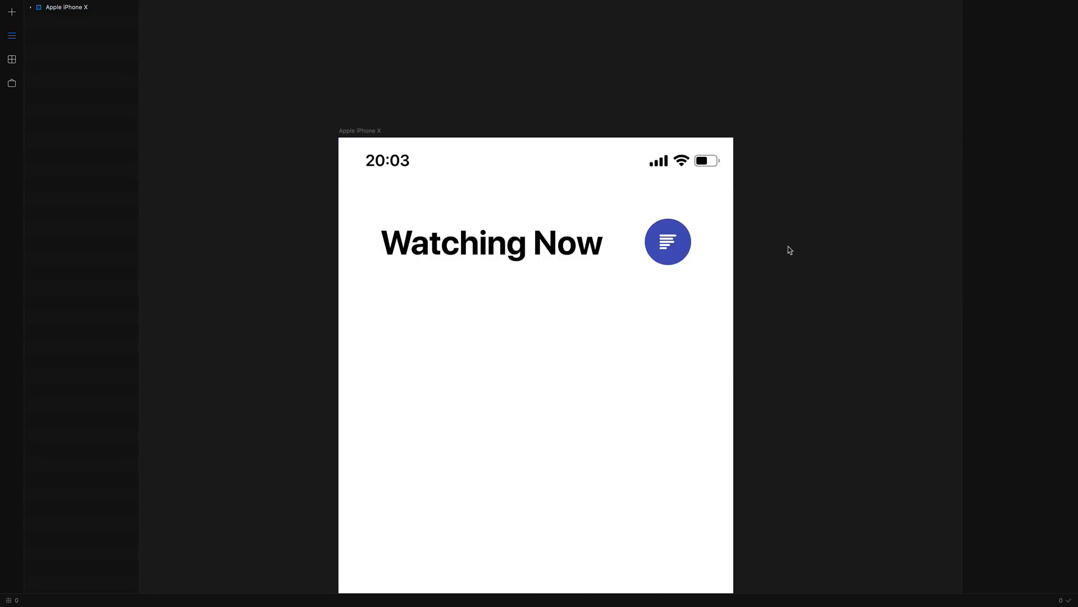
{"action": "left_click", "coordinate": [11, 59]}
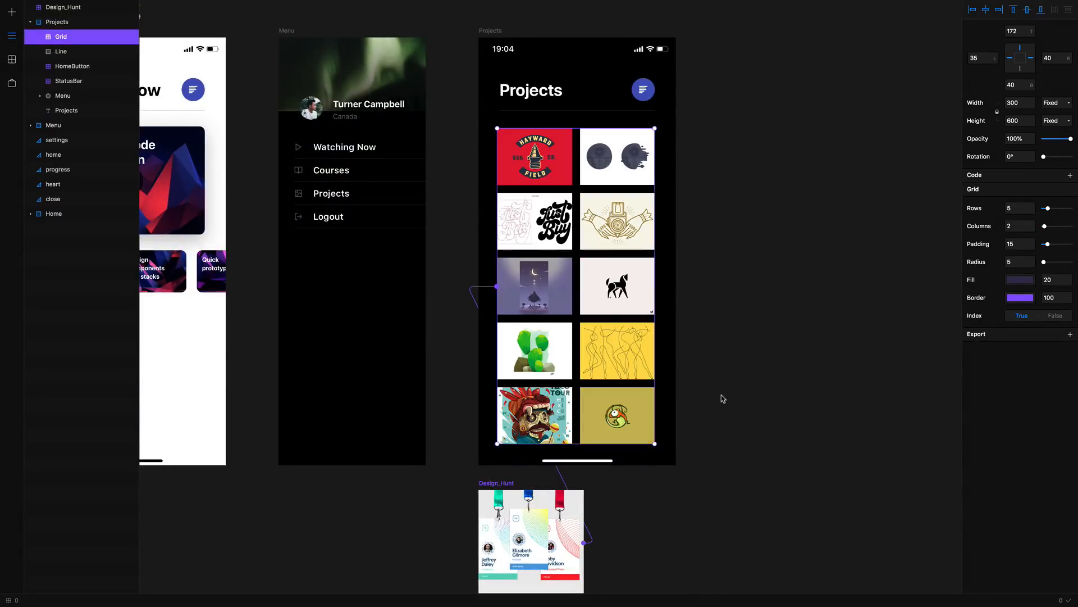
- Install Unsplash Images and drag its component across the top of the Menu screen
{"action": "left_click", "coordinate": [12, 82]}
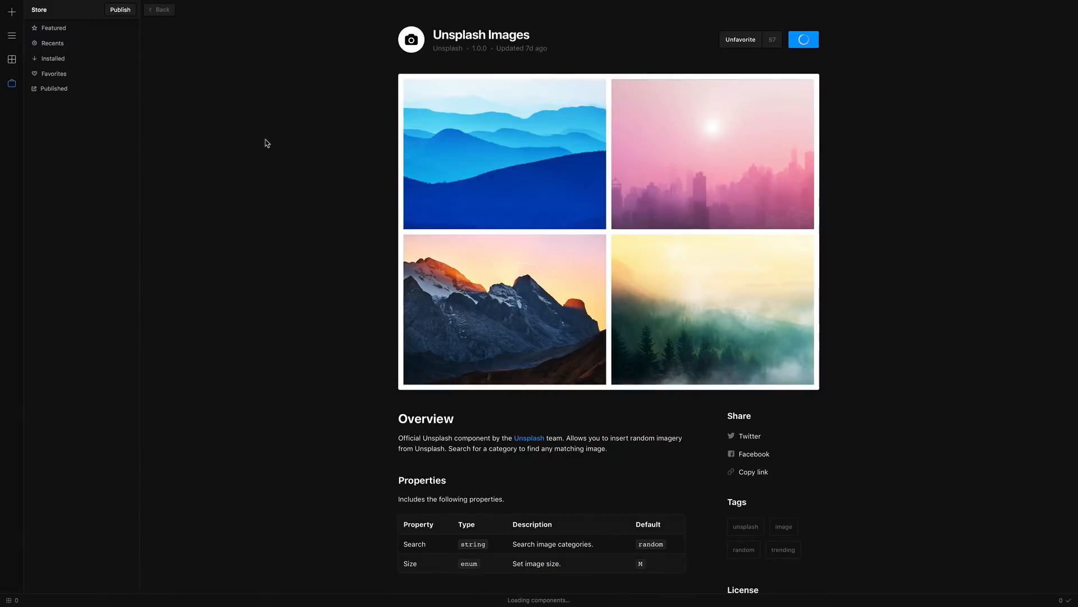
{"action": "left_click", "coordinate": [11, 59]}
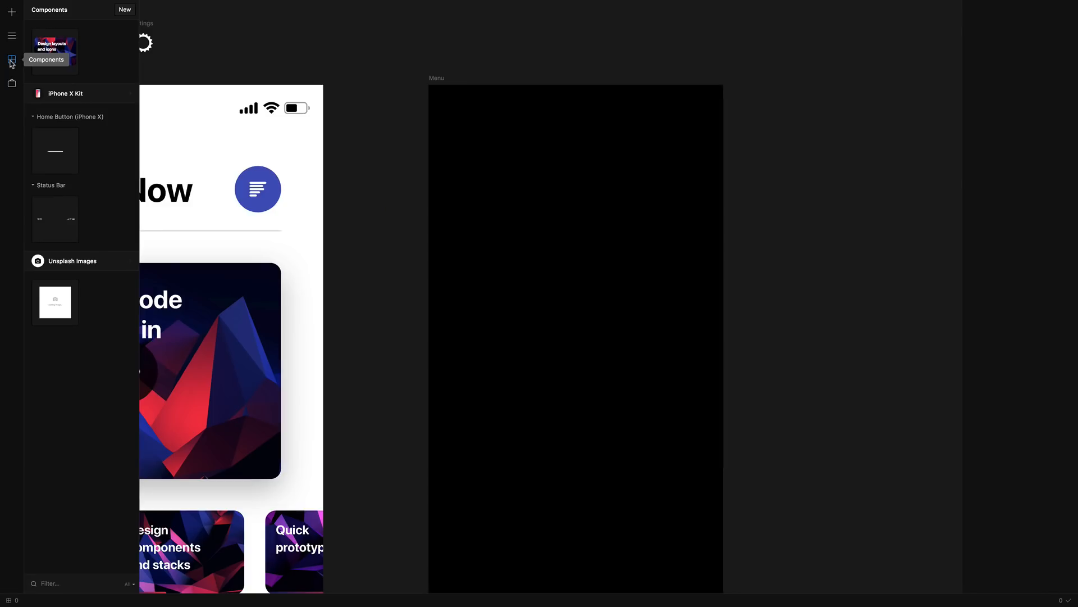
{"action": "left_click_drag", "start_coordinate": [53, 51], "coordinate": [419, 179]}
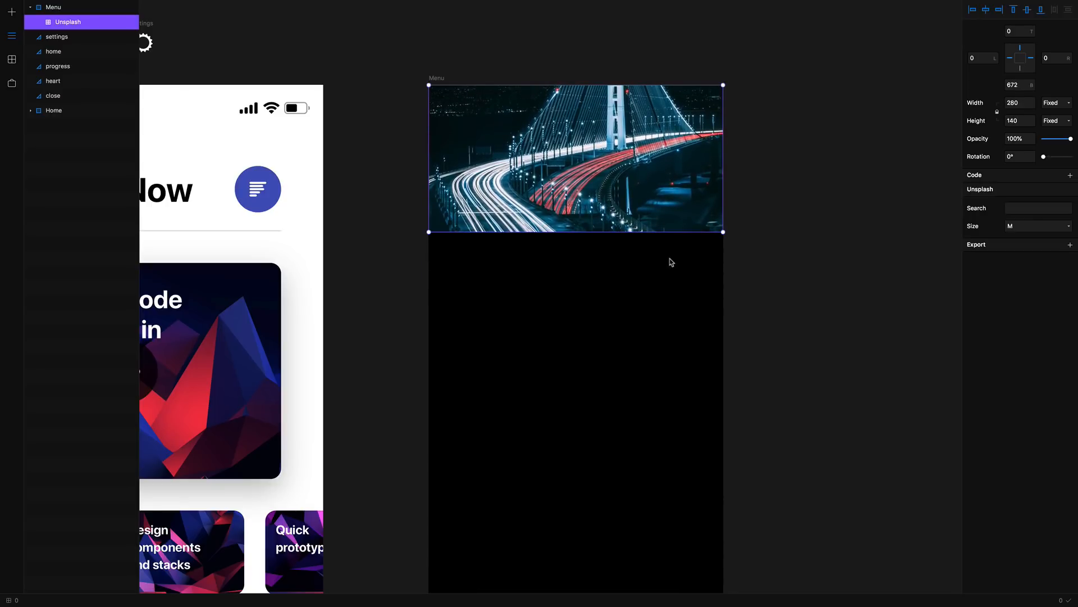
- Search the Store for profile and install the Profile package
{"action": "left_click", "coordinate": [12, 84]}
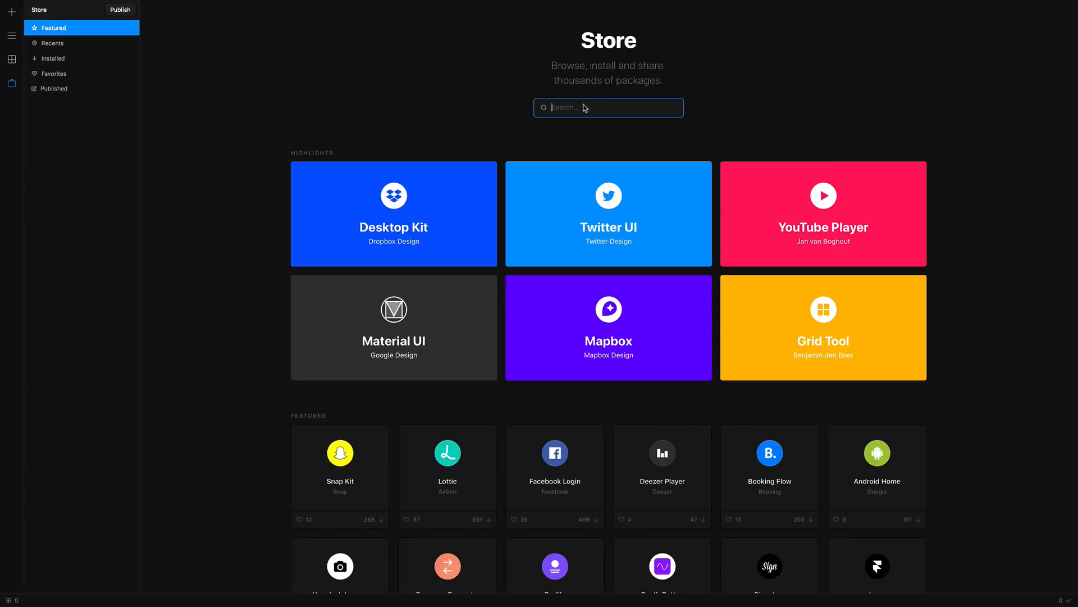
{"action": "type", "text": "pri"}
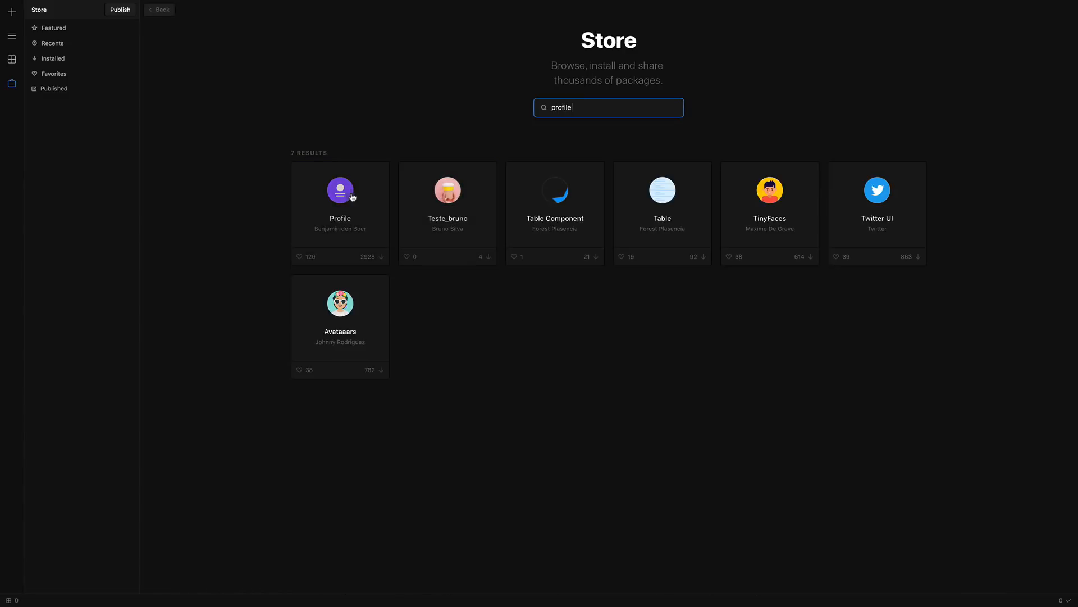
{"action": "left_click", "coordinate": [339, 204]}
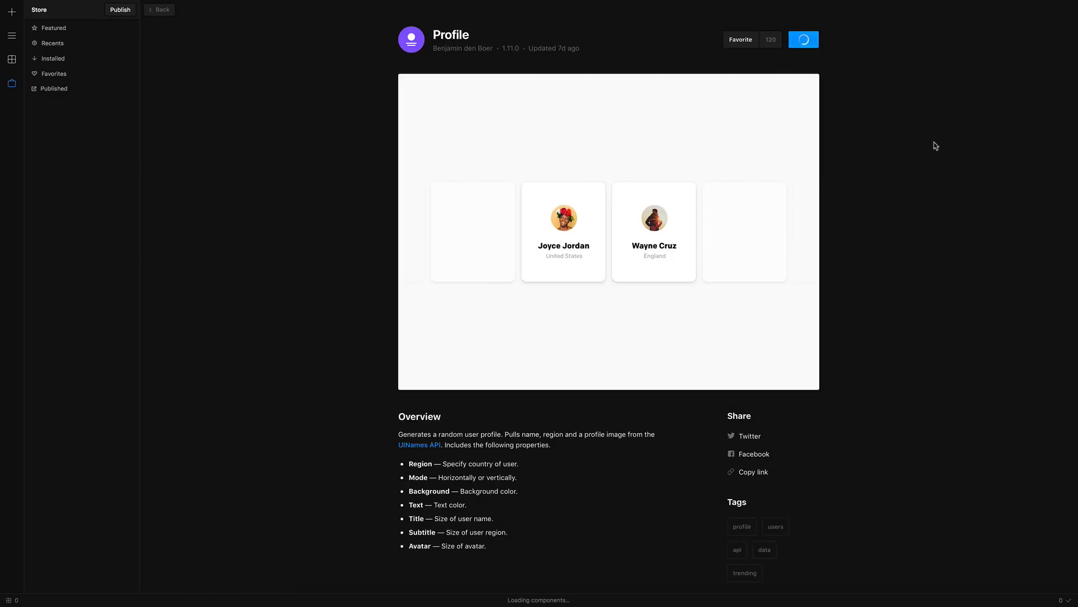
{"action": "left_click", "coordinate": [803, 40]}
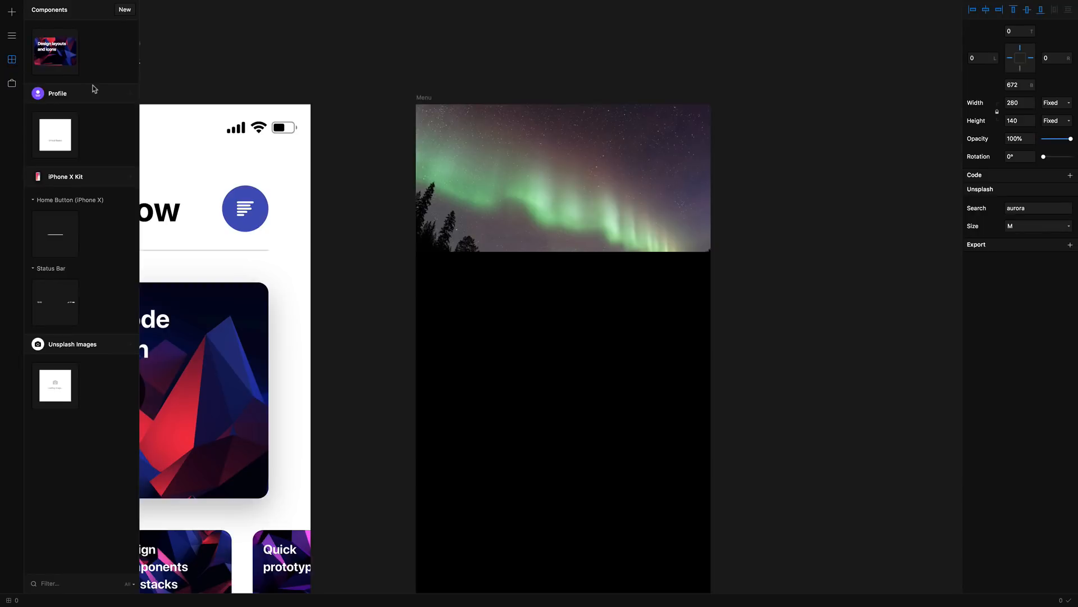
{"action": "mouse_move", "coordinate": [64, 143]}
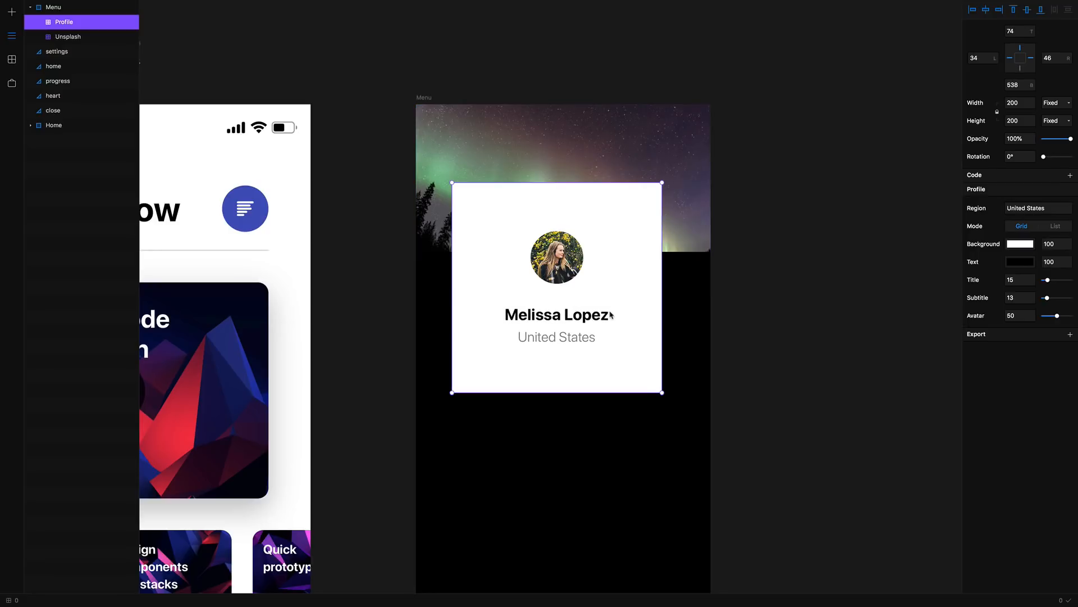
- Give the profile card a transparent background and white #FFFFFF text, then install Icon Generator
{"action": "left_click", "coordinate": [1019, 244]}
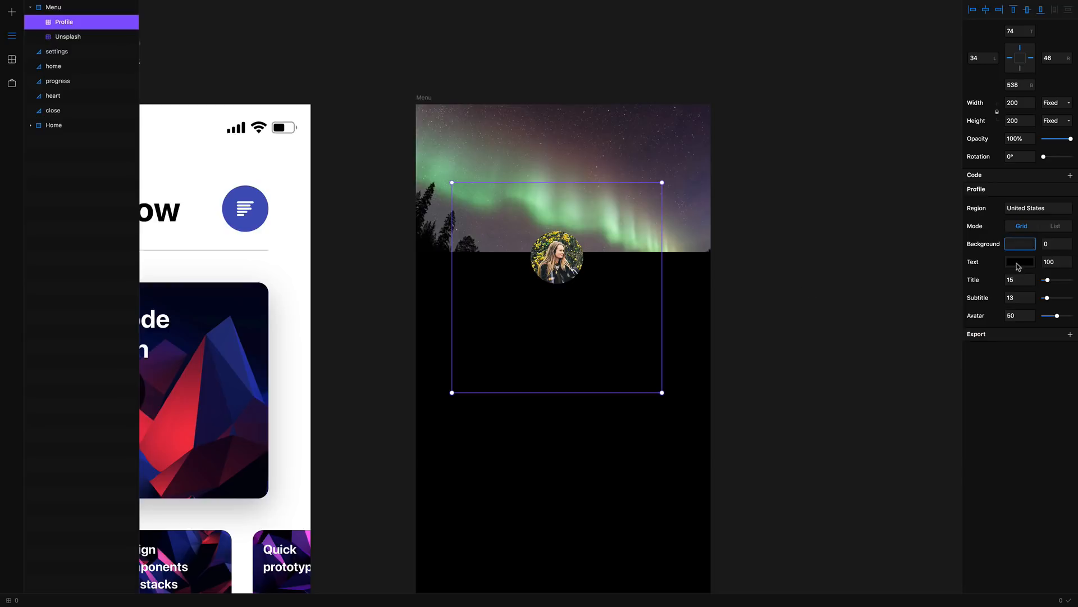
{"action": "left_click", "coordinate": [1020, 262]}
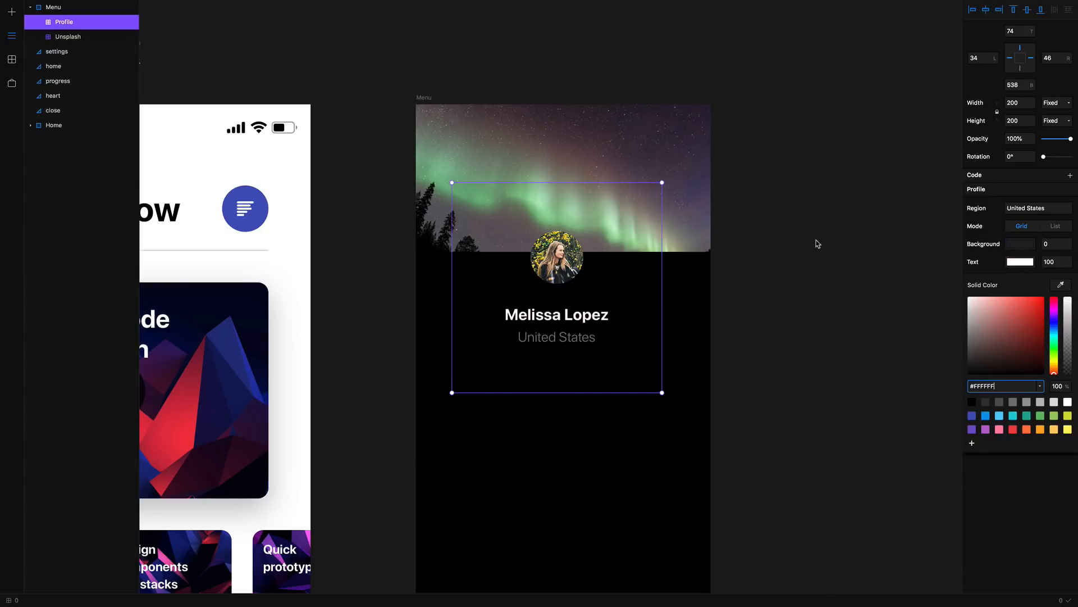
{"action": "left_click", "coordinate": [11, 83]}
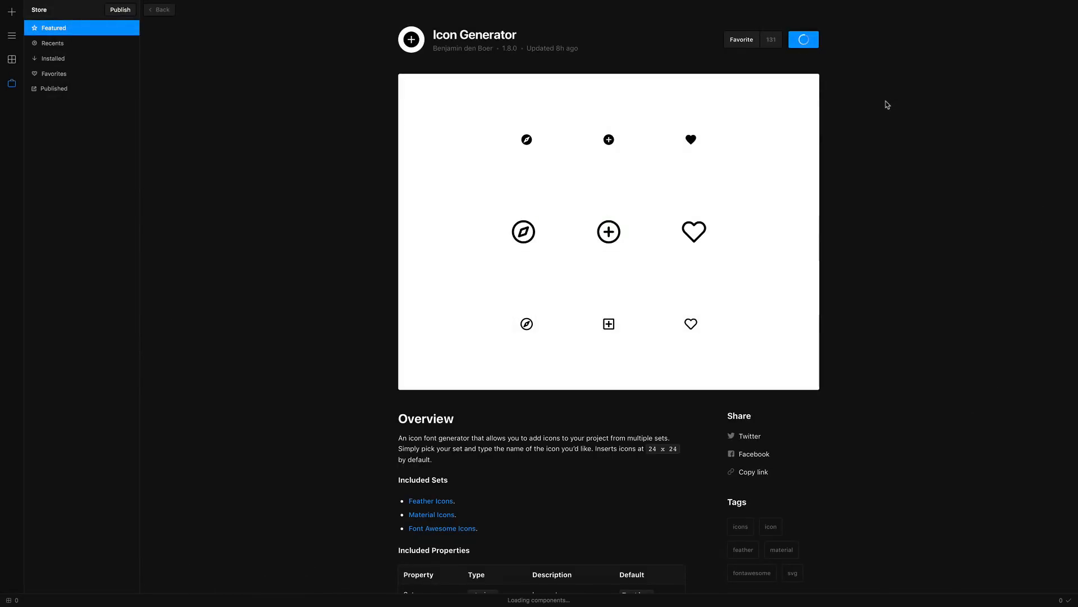
- Insert an icon beside Watching Now, set it to 'play' and keep the Feather set
{"action": "left_click", "coordinate": [11, 58]}
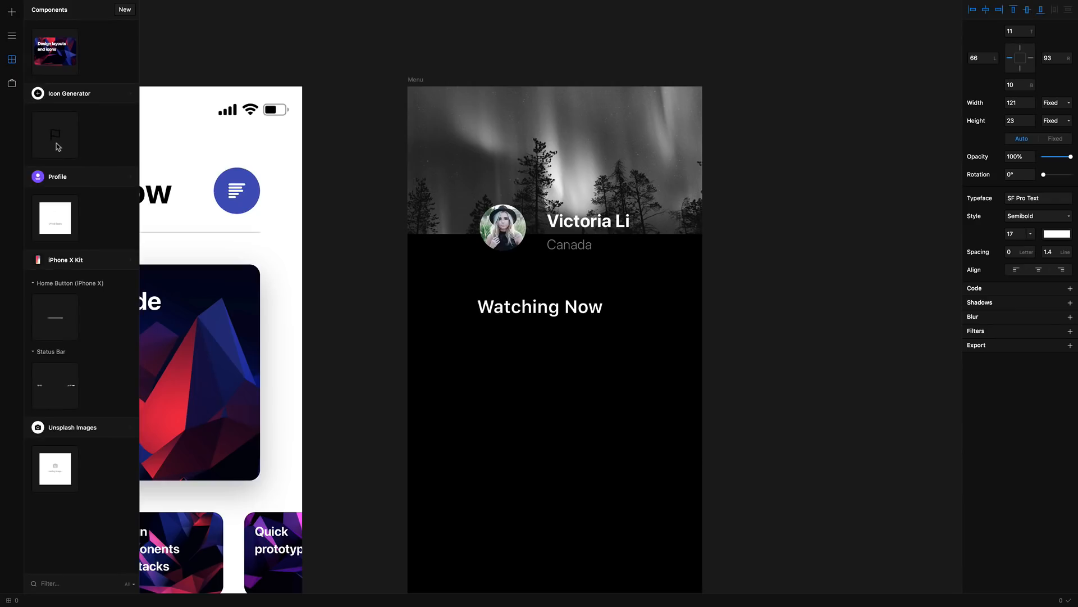
{"action": "left_click", "coordinate": [448, 292]}
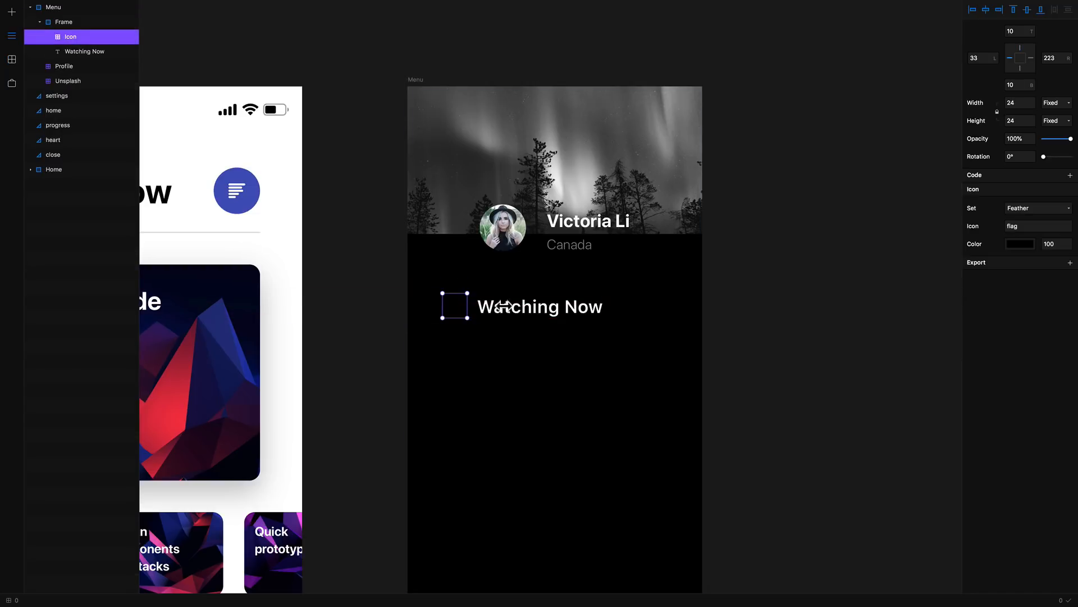
{"action": "left_click", "coordinate": [1020, 244]}
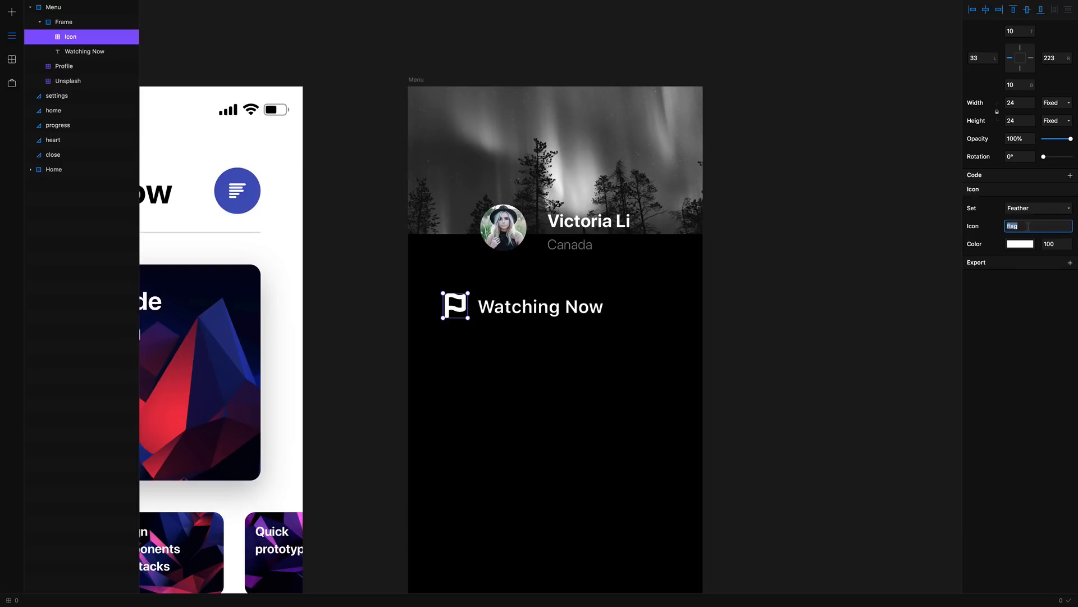
{"action": "type", "text": "play"}
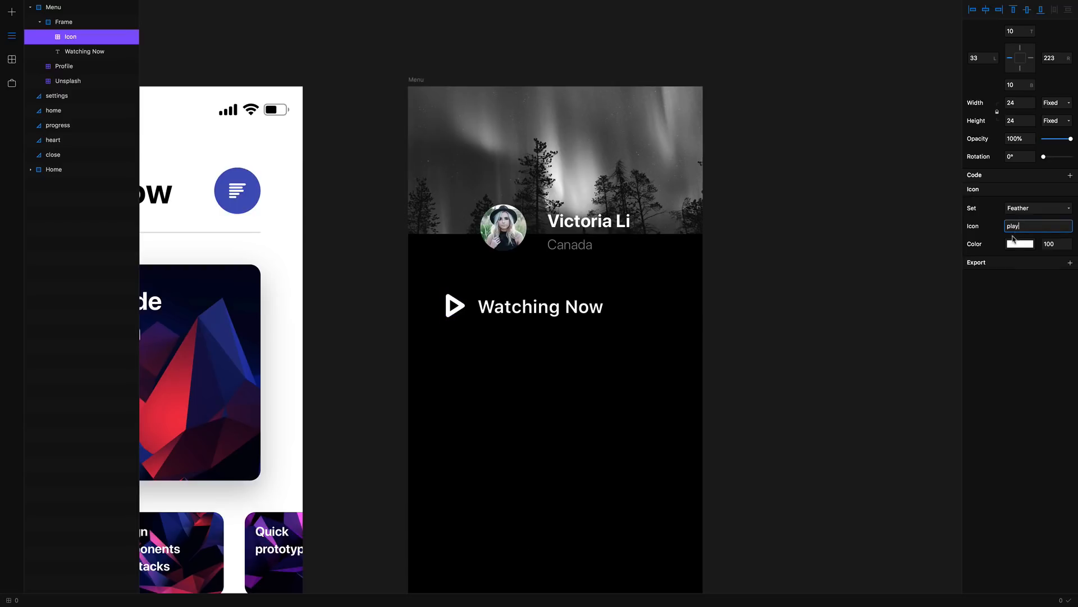
{"action": "left_click", "coordinate": [1035, 208]}
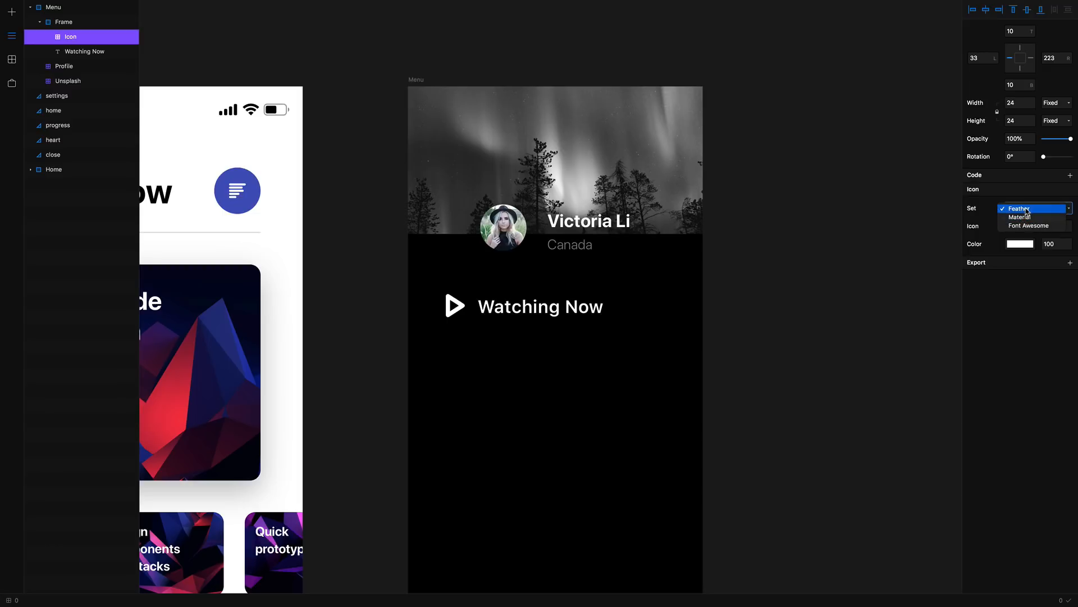
{"action": "mouse_move", "coordinate": [991, 223]}
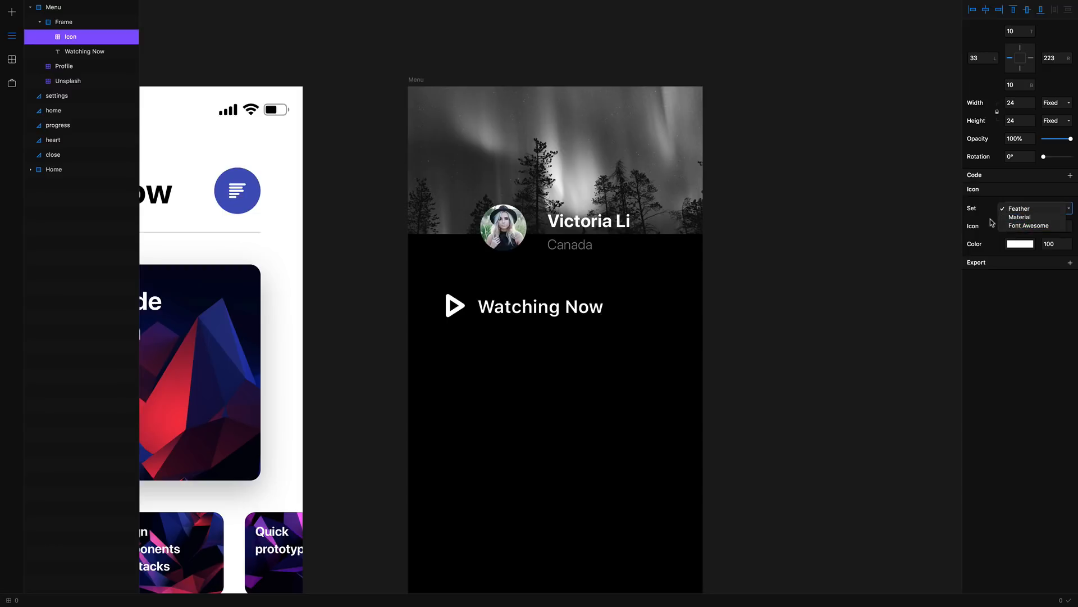
{"action": "left_click", "coordinate": [1019, 208]}
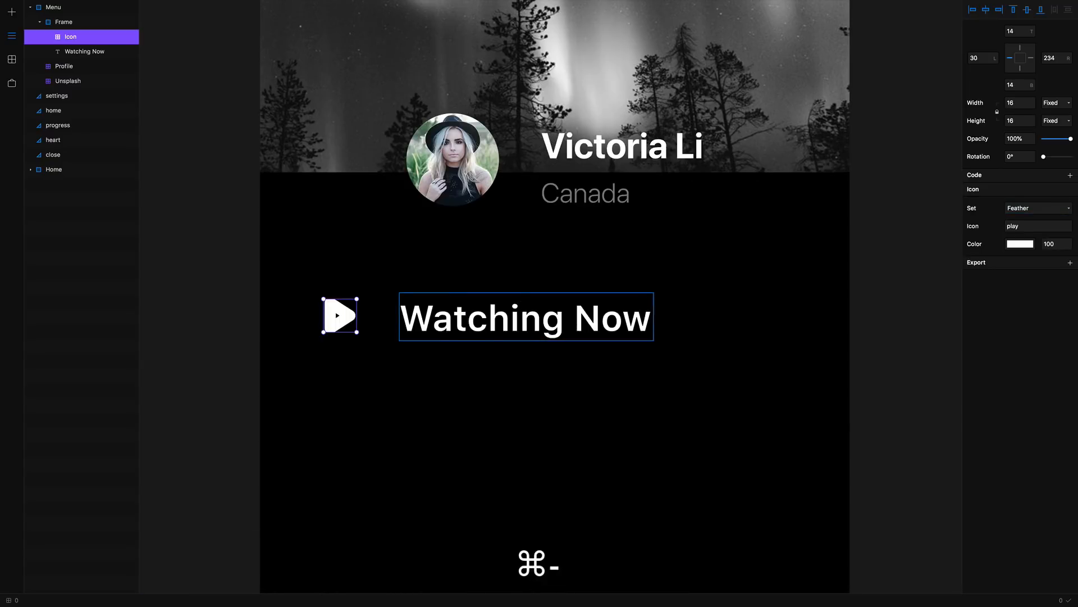
- Search the Store for video and open the Vimeo Player package page
{"action": "left_click", "coordinate": [11, 114]}
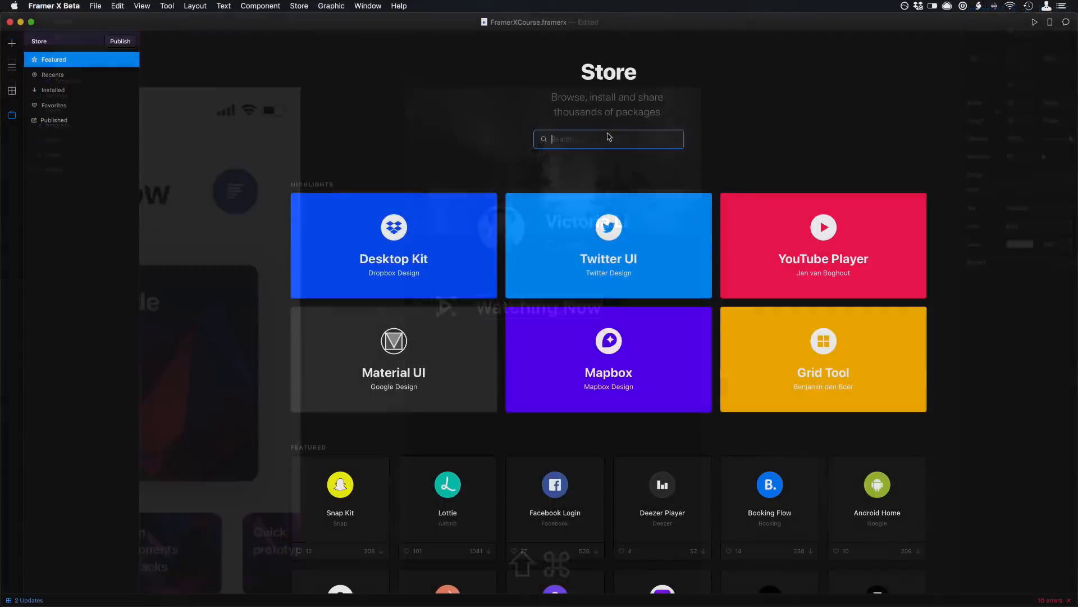
{"action": "type", "text": "video"}
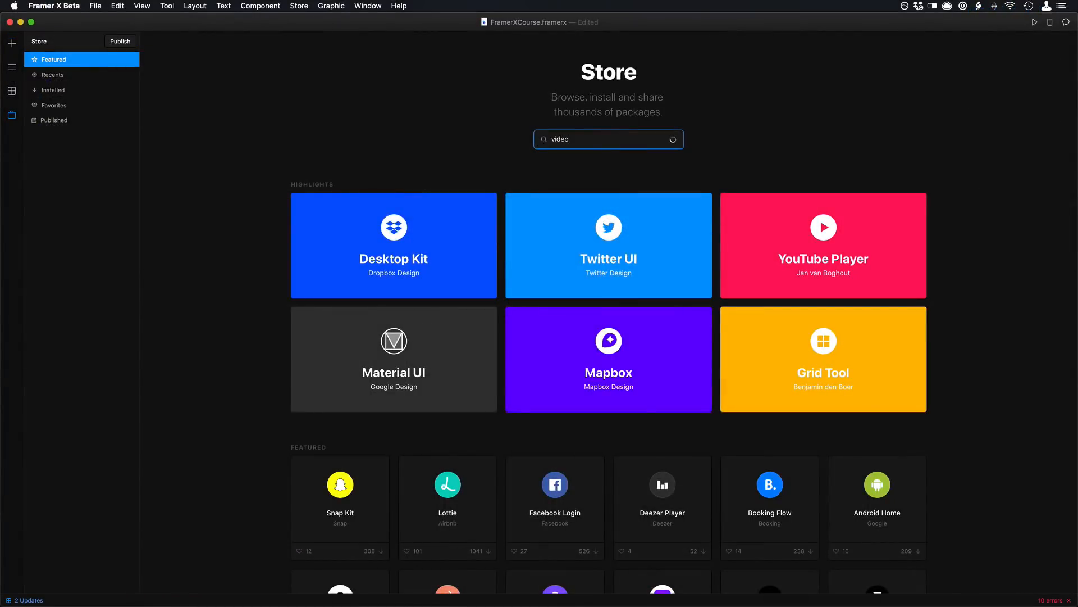
{"action": "key", "text": "Return"}
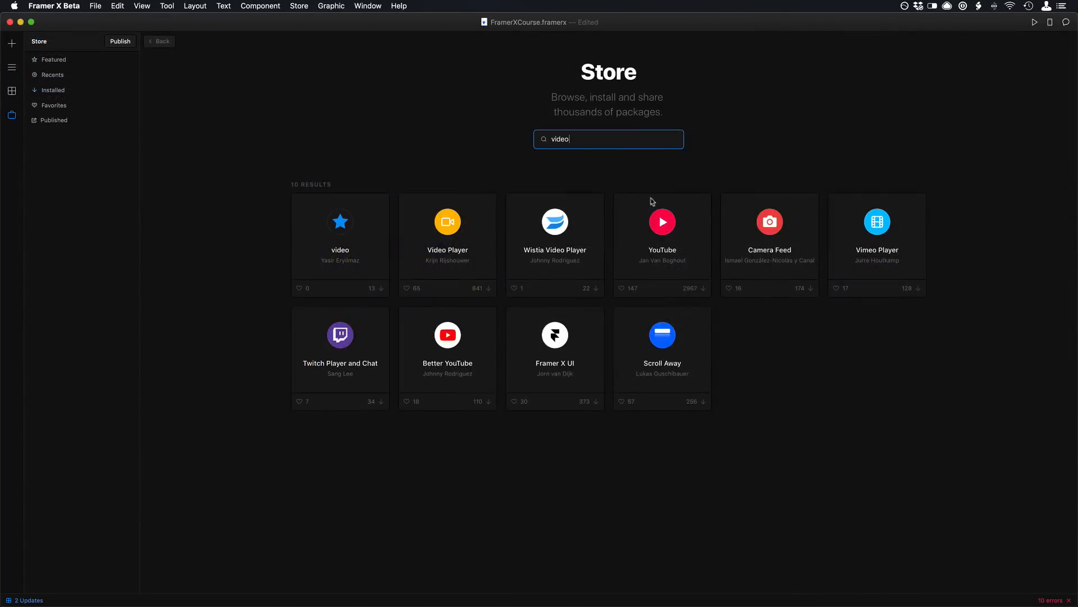
{"action": "left_click", "coordinate": [662, 233]}
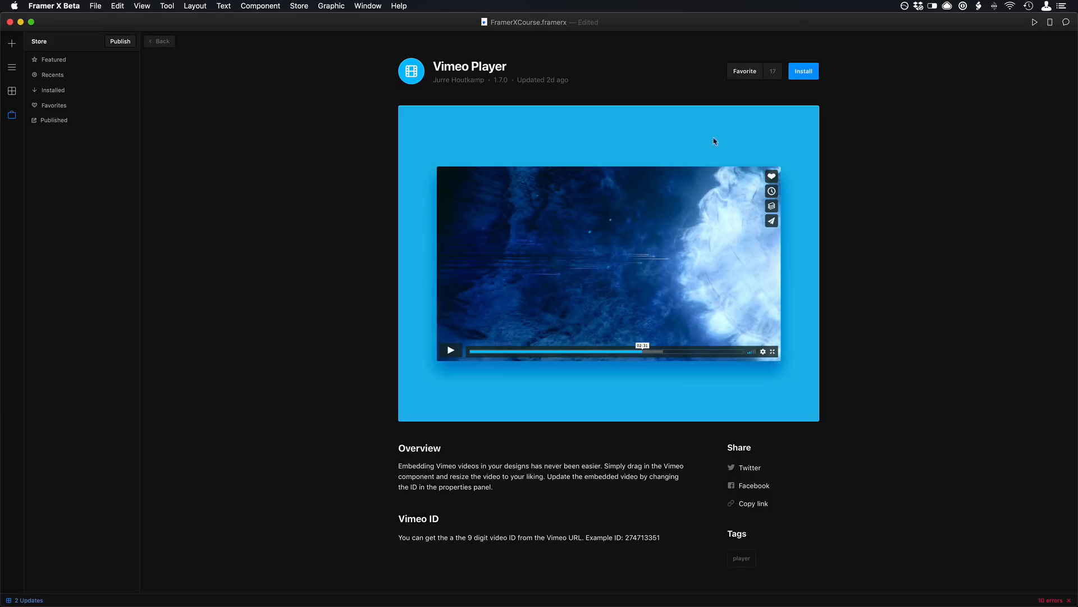
{"action": "mouse_move", "coordinate": [157, 42]}
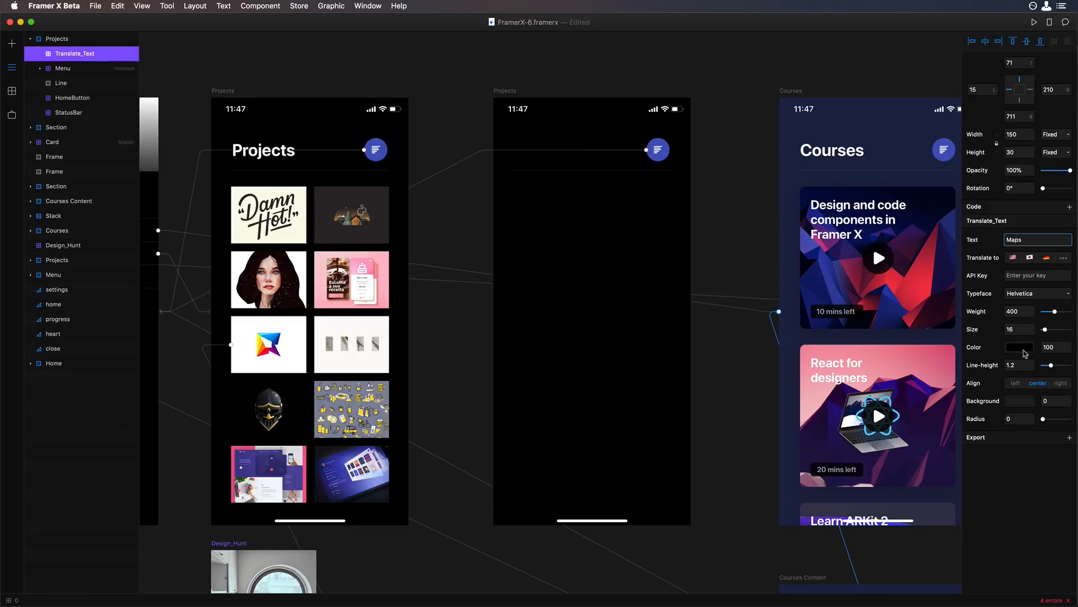
- Make the Maps title white and add a Mapbox map beneath it
{"action": "left_click", "coordinate": [1019, 347]}
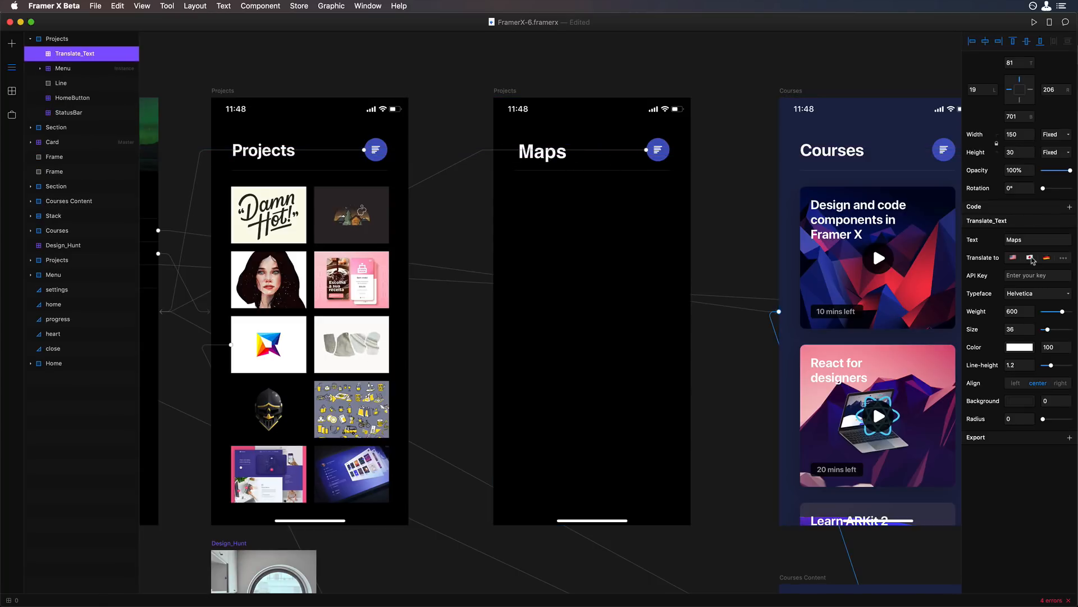
{"action": "left_click", "coordinate": [1046, 257]}
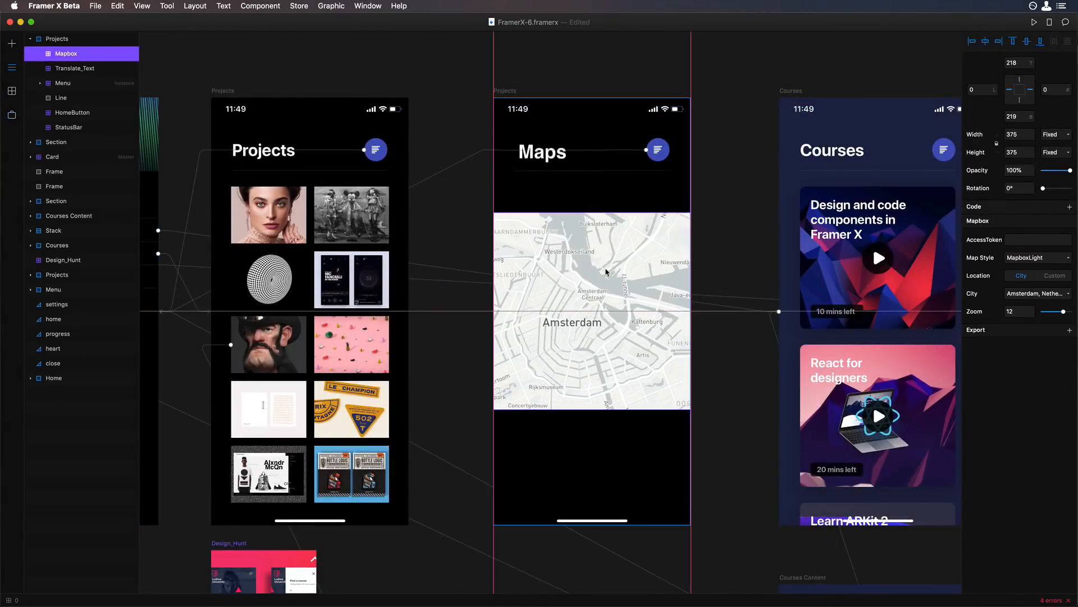
- Set the map to MapboxStreets style, centre it on Paris, then switch to custom coordinates
{"action": "left_click", "coordinate": [1034, 257]}
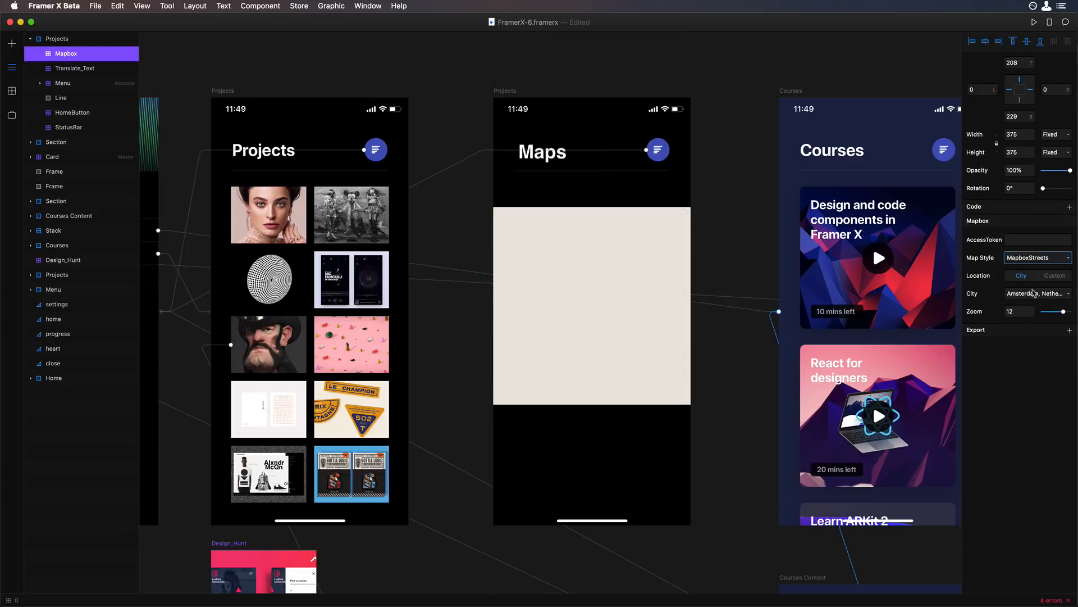
{"action": "left_click", "coordinate": [1034, 293]}
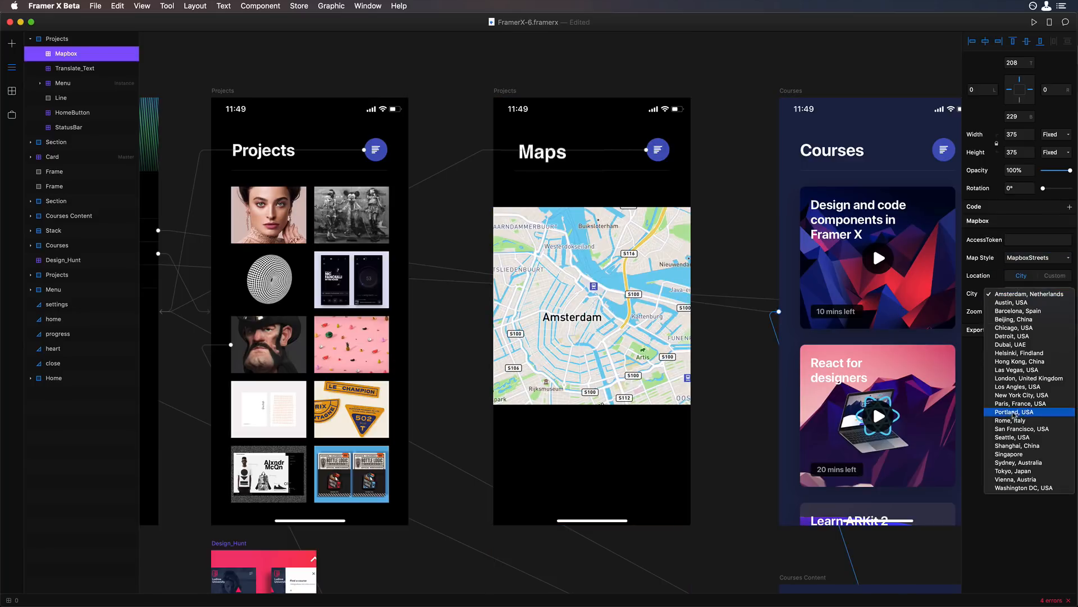
{"action": "left_click", "coordinate": [1025, 404]}
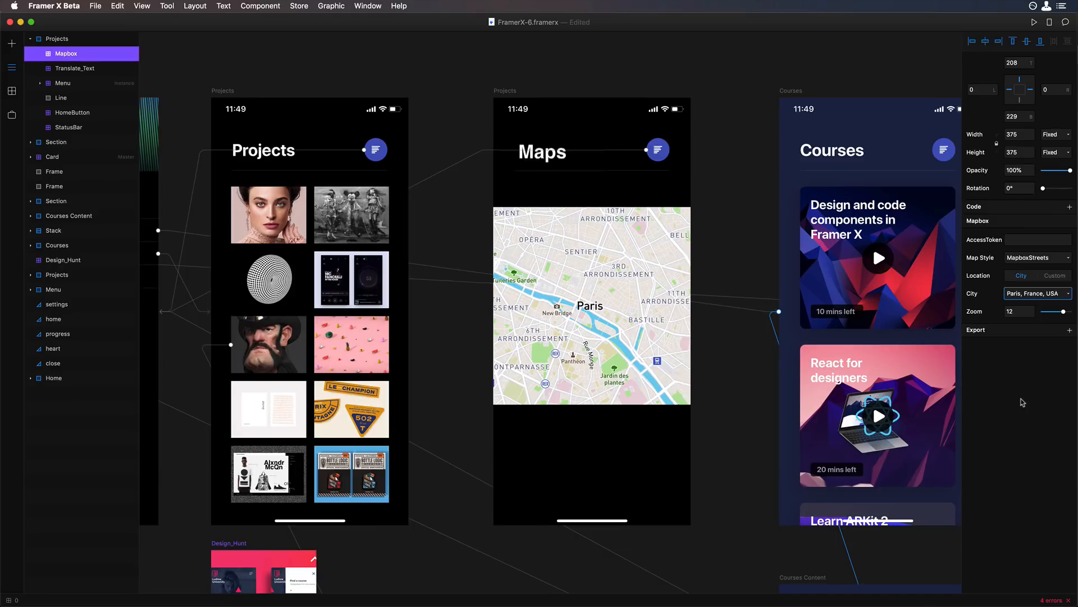
{"action": "left_click", "coordinate": [1055, 276]}
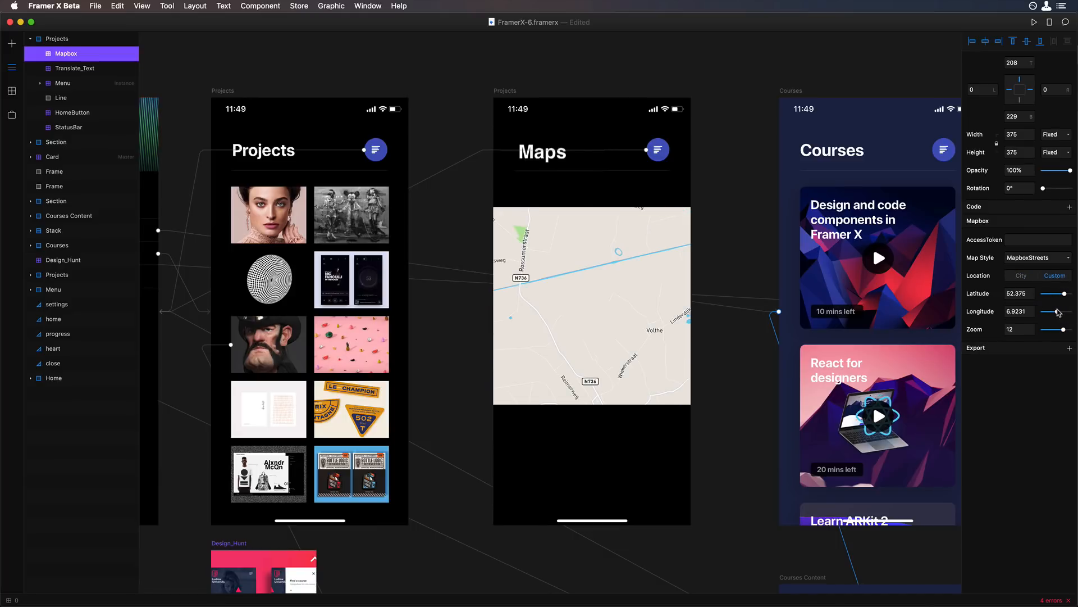
{"action": "left_click", "coordinate": [1022, 275]}
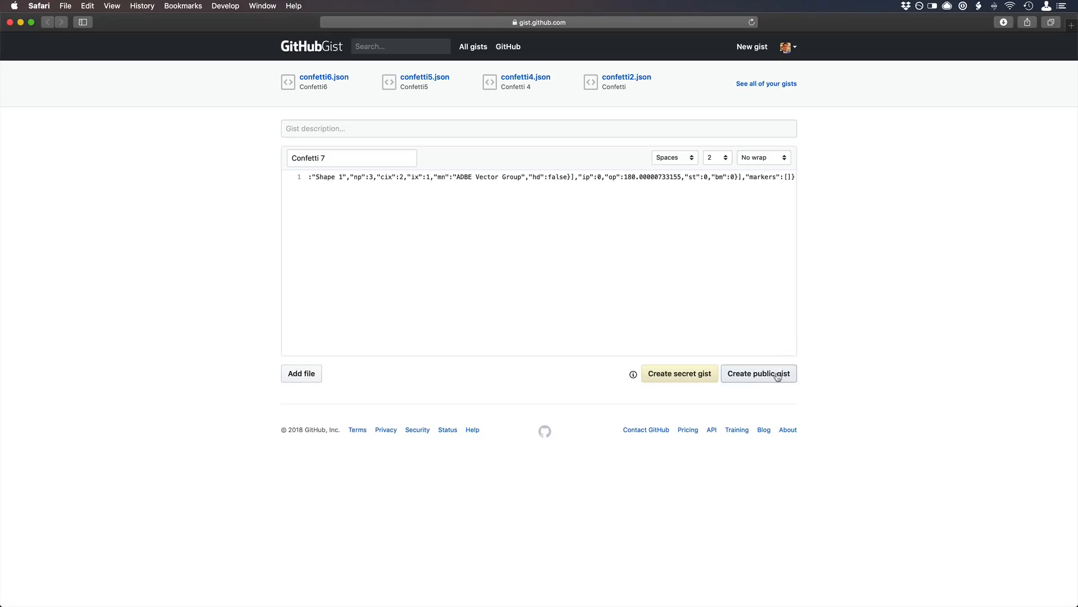
- Create the Confetti 7 animation JSON as a public gist
{"action": "left_click", "coordinate": [758, 373]}
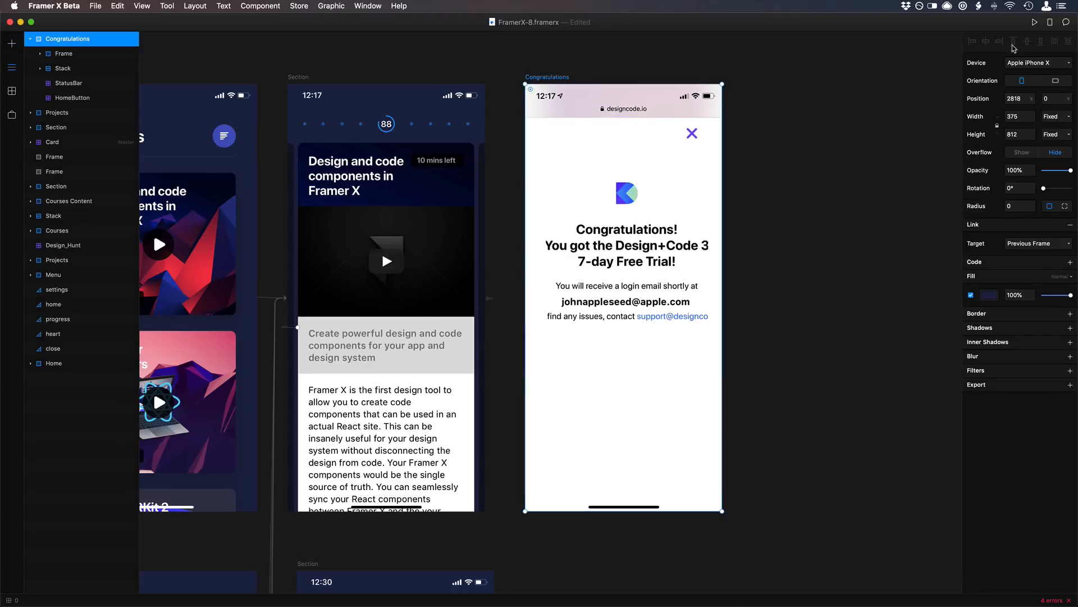
- Download the Framer X trial from framer.com and advance the tutorial to the Frames lesson
{"action": "left_click", "coordinate": [1034, 22]}
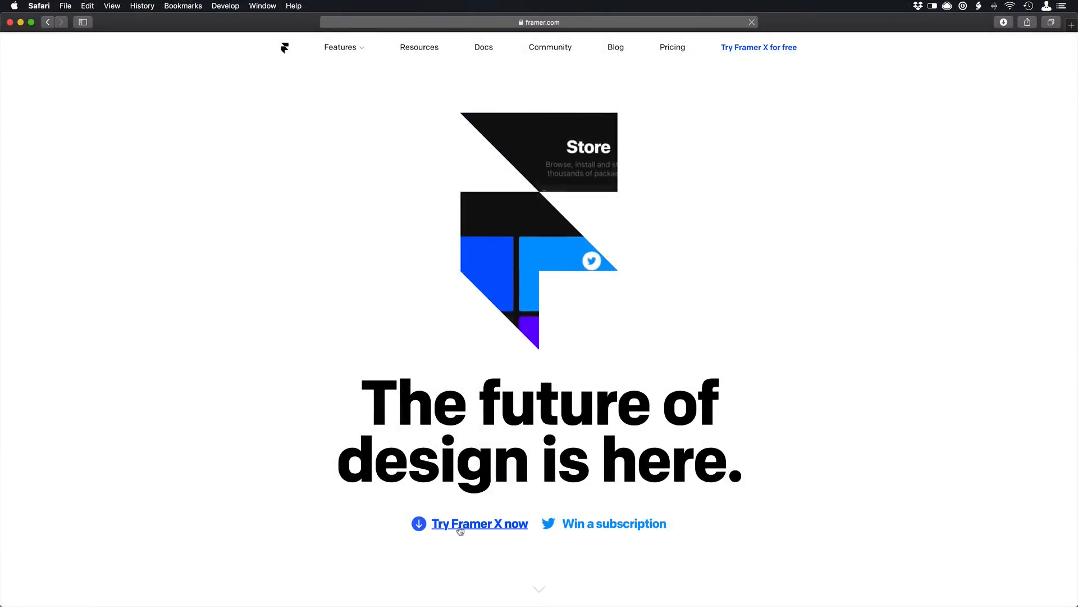
{"action": "left_click", "coordinate": [479, 524]}
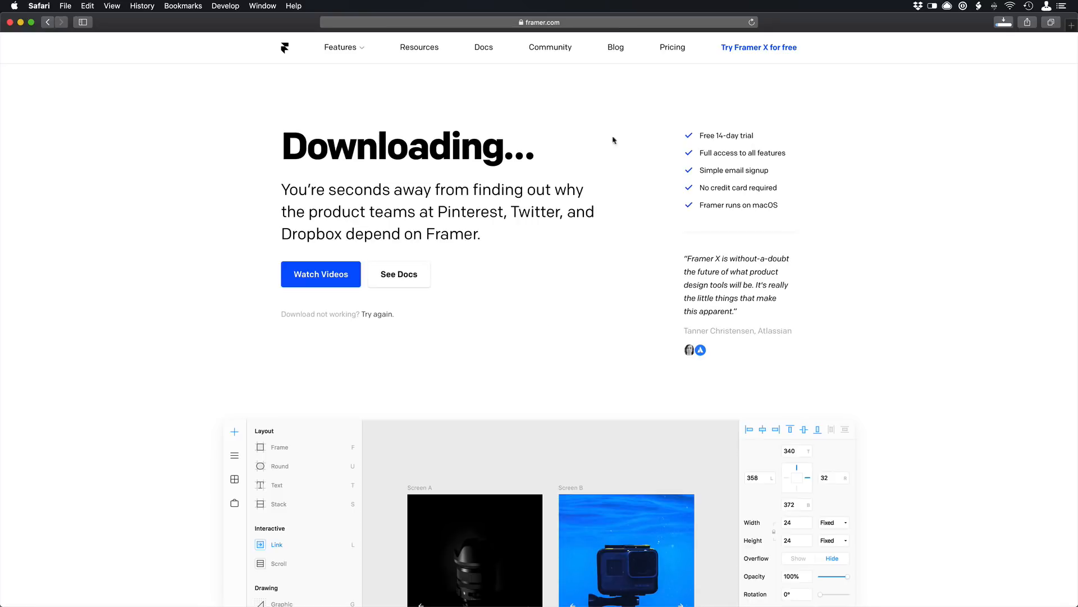
{"action": "mouse_move", "coordinate": [936, 150]}
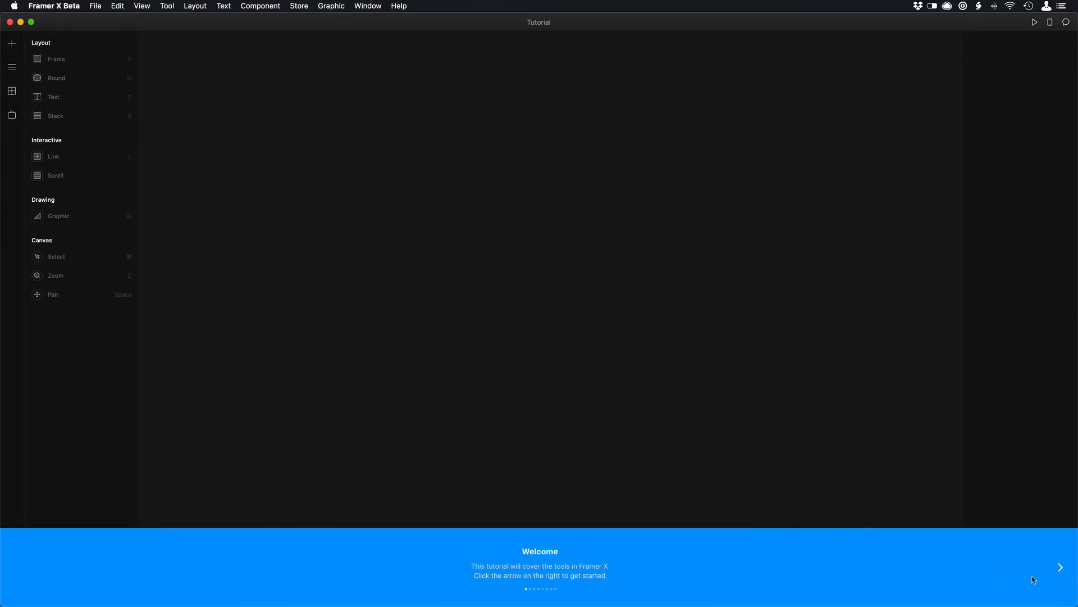
{"action": "left_click", "coordinate": [1060, 567]}
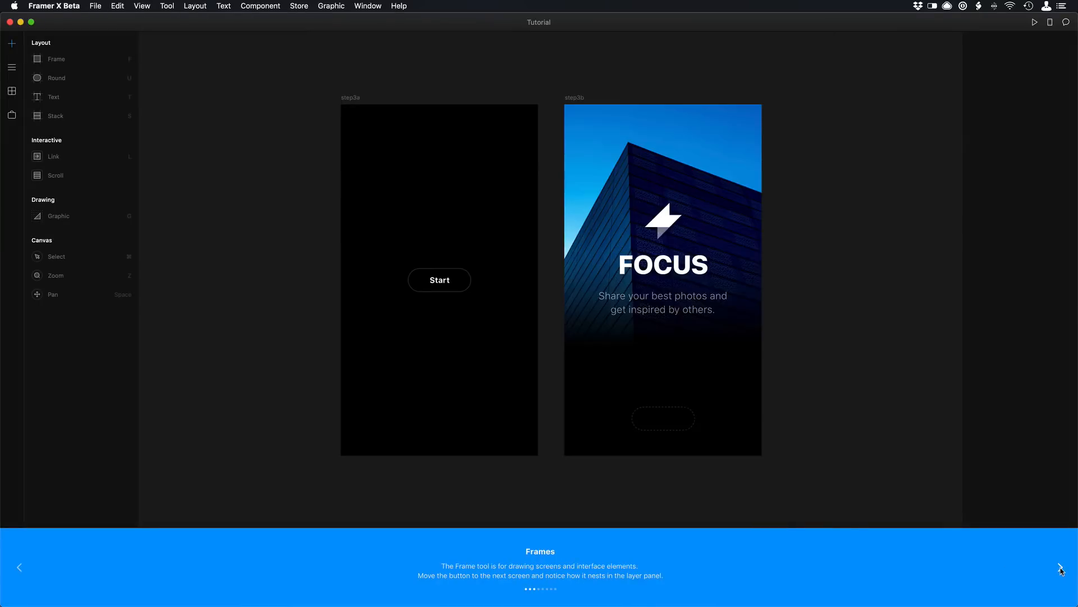
{"action": "left_click", "coordinate": [1061, 566]}
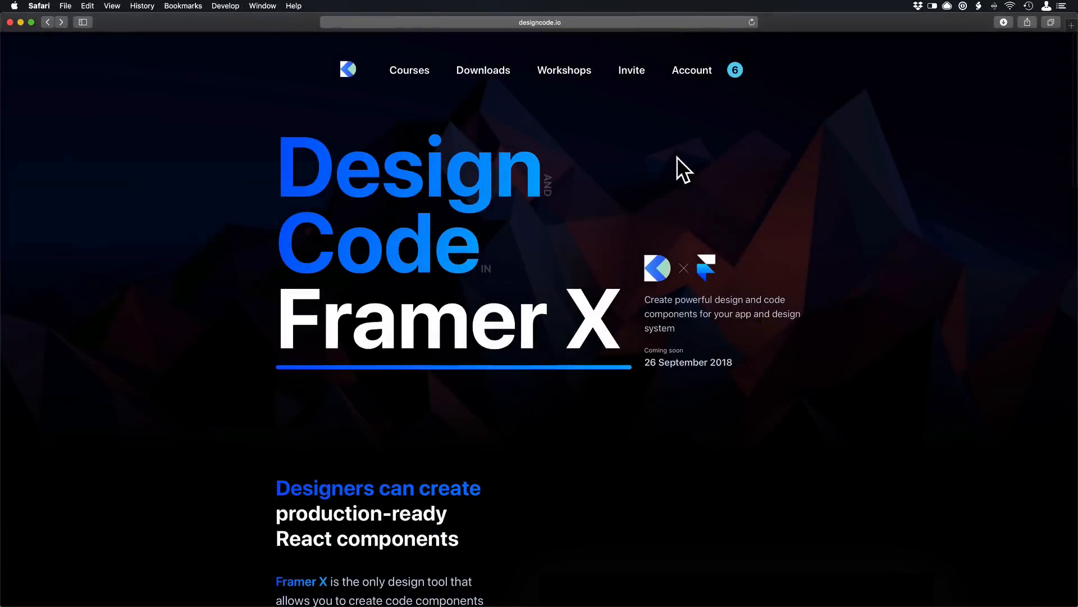
{"action": "mouse_move", "coordinate": [908, 168]}
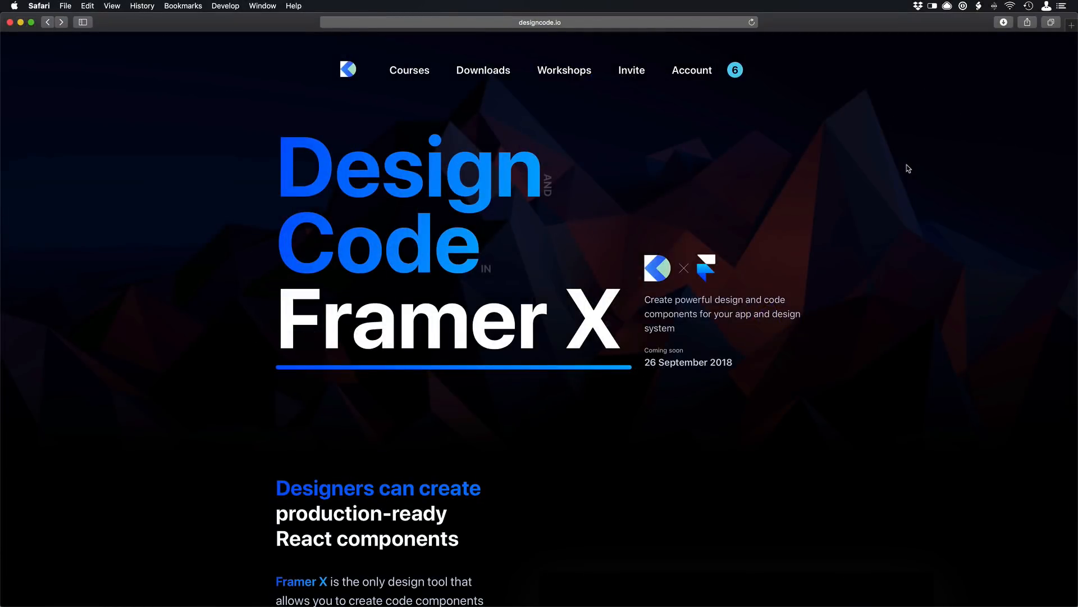
- Go to the Downloads section of designcode.io listing the course design files
{"action": "left_click", "coordinate": [483, 70]}
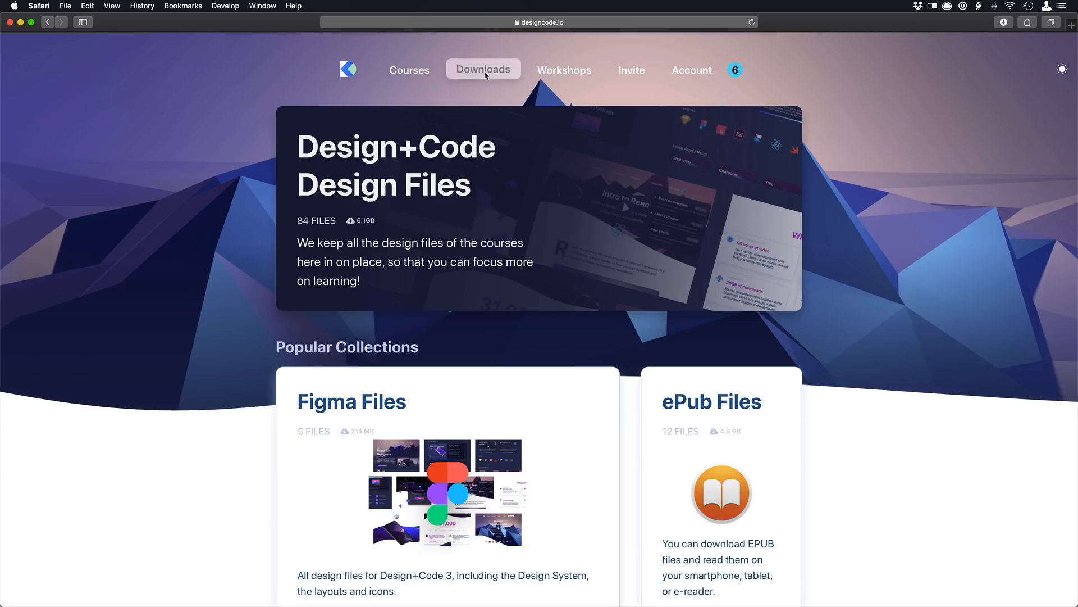
- Scroll to the Video Files collection and through its 13 course video zips down to FramerX
{"action": "scroll", "scroll_direction": "down", "scroll_amount": 3}
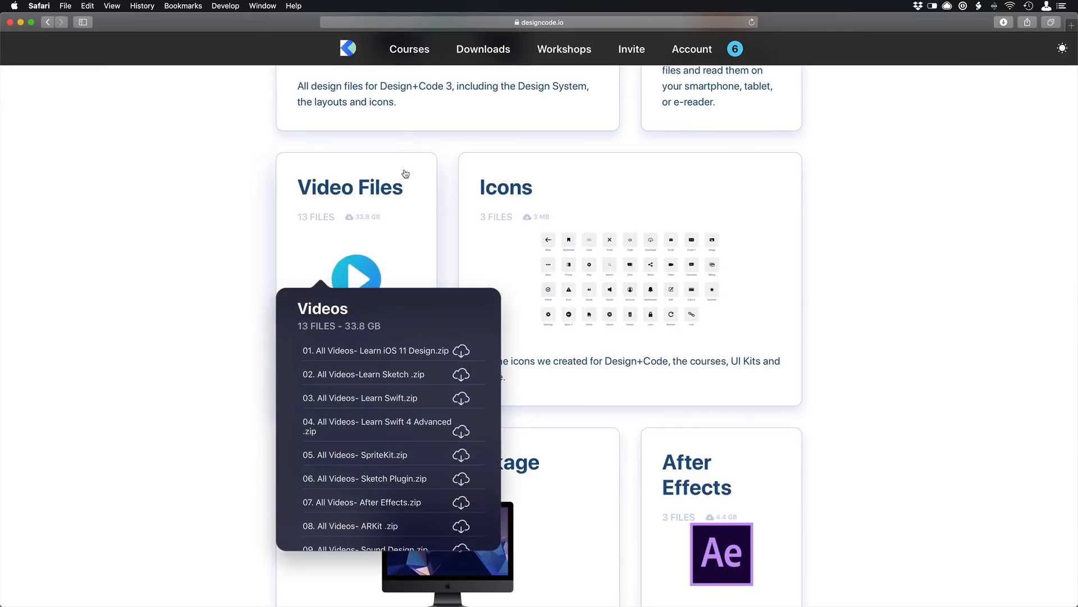
{"action": "scroll", "scroll_direction": "down", "scroll_amount": 3}
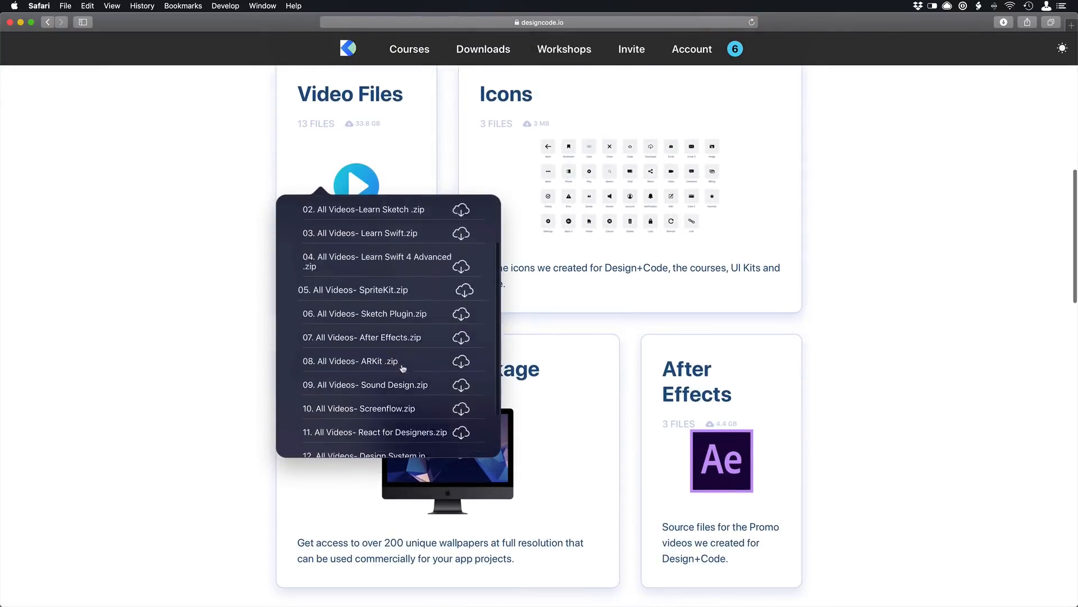
{"action": "scroll", "scroll_direction": "down", "scroll_amount": 3}
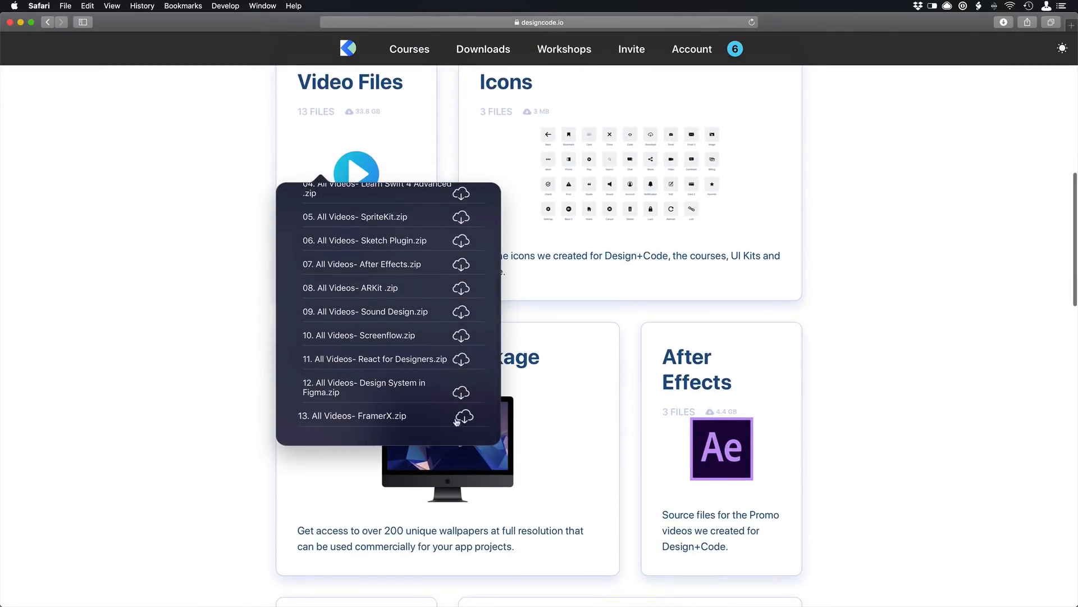